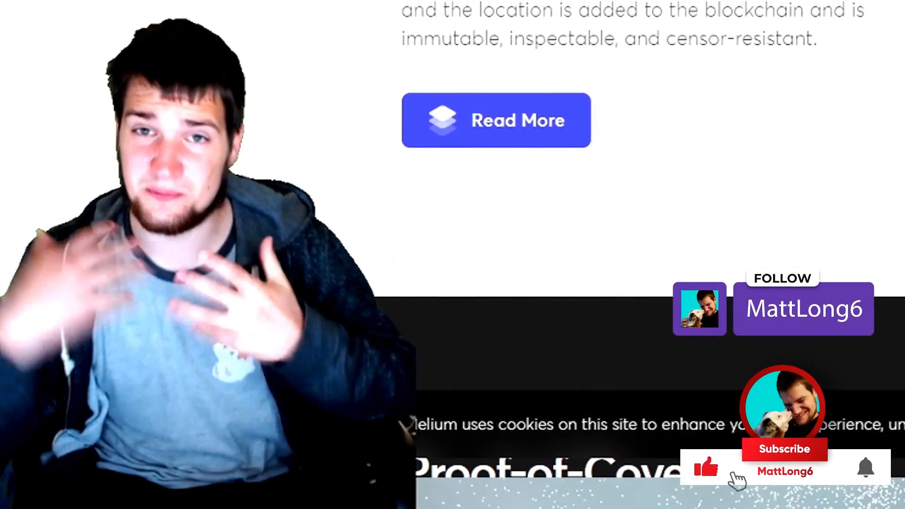
Step: Browse calchipconnect.com to the $249.99 RAK Hotspot Miner product page
click(784, 449)
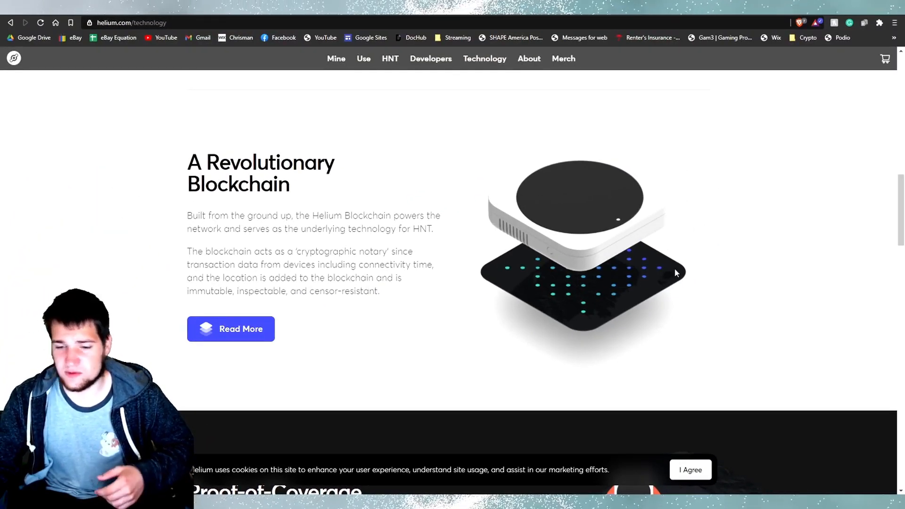
scroll(down, 3)
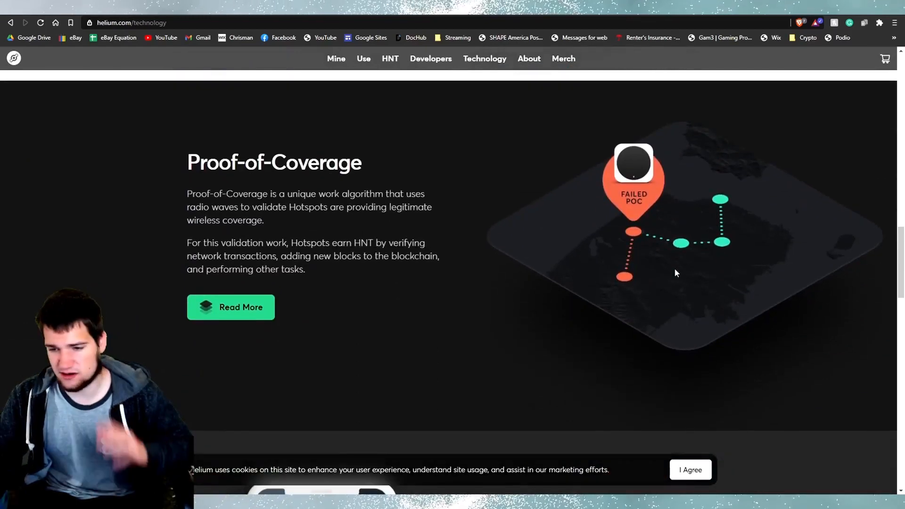
scroll(down, 3)
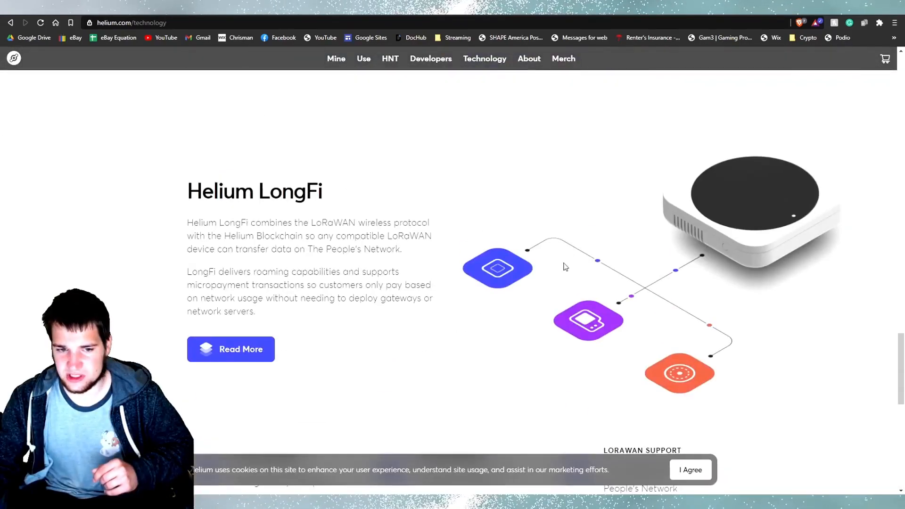
scroll(down, 3)
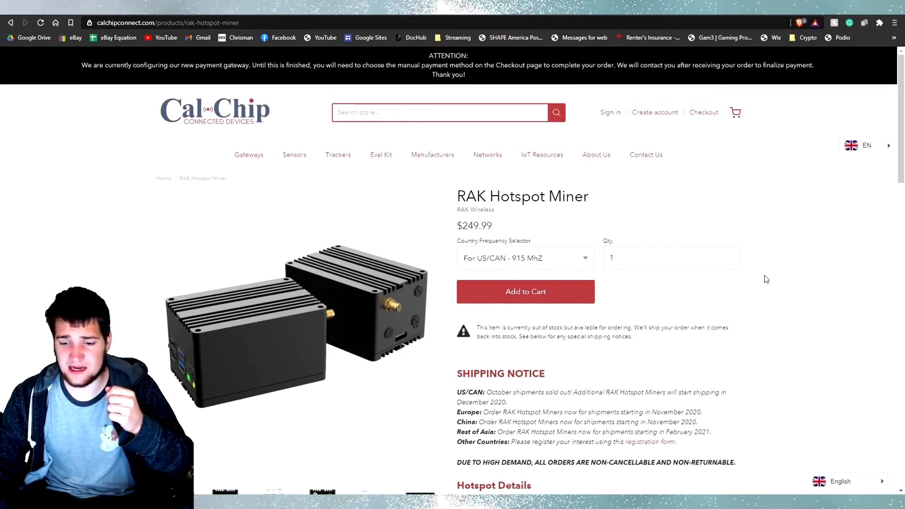
drag(487, 393, 521, 393)
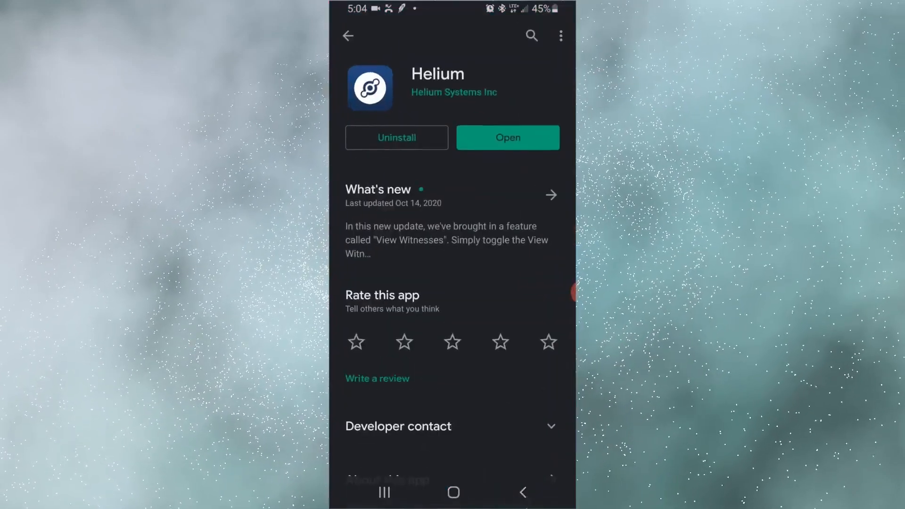
Step: Launch Helium from the Play Store and start adding a new hotspot from Hotspots
click(507, 137)
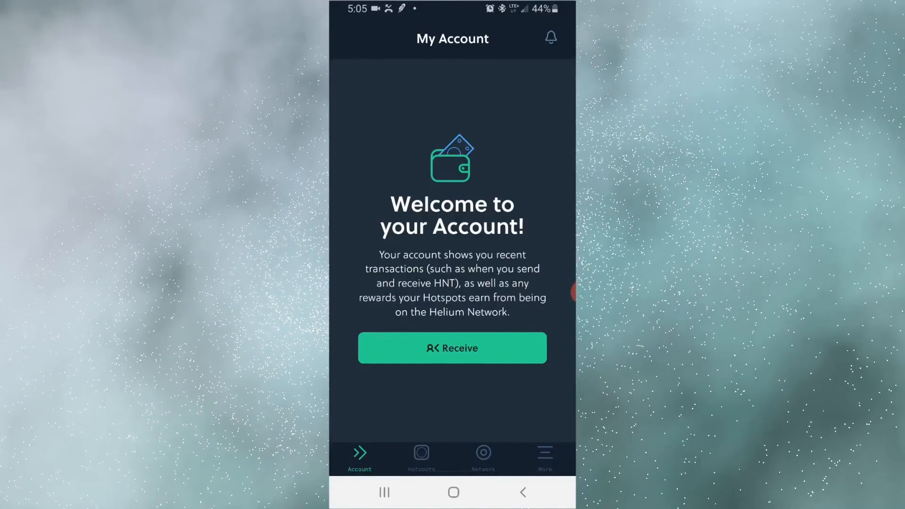
click(421, 456)
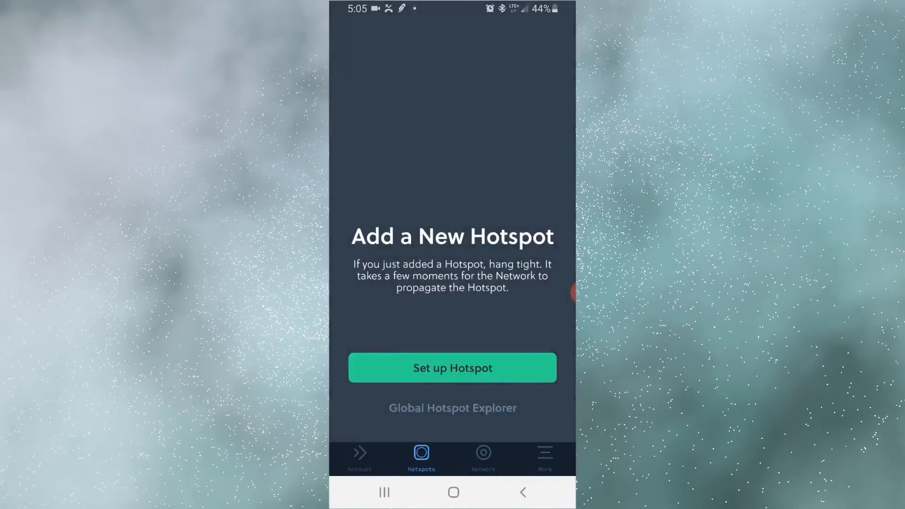
click(452, 367)
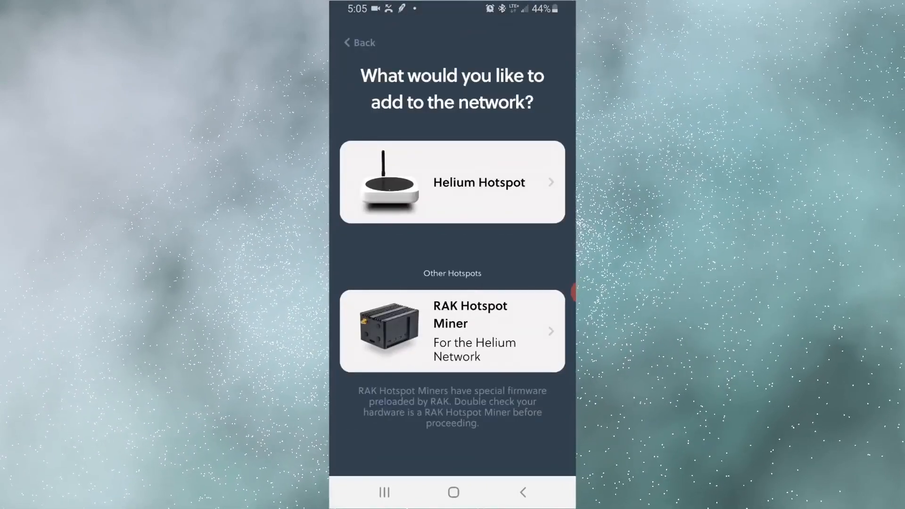
Step: Choose RAK Hotspot Miner and acknowledge the placement and diagnostics support notices
click(452, 182)
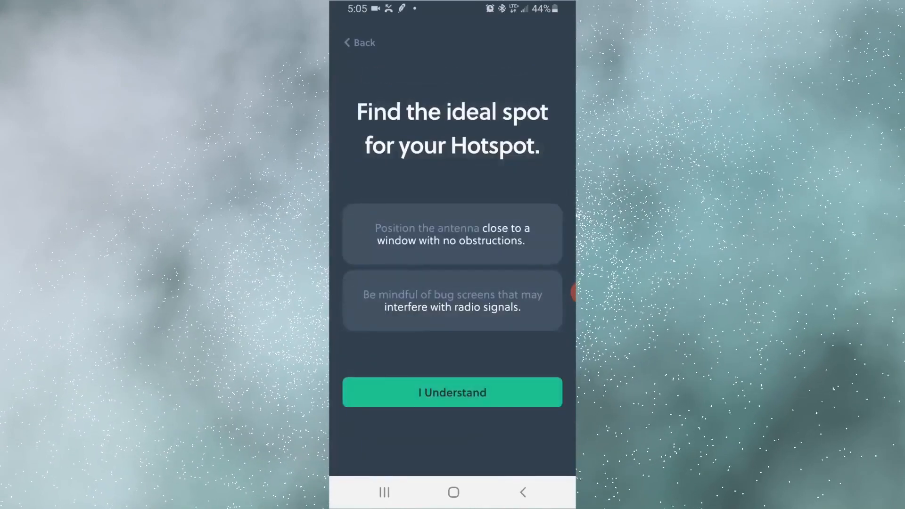
click(452, 392)
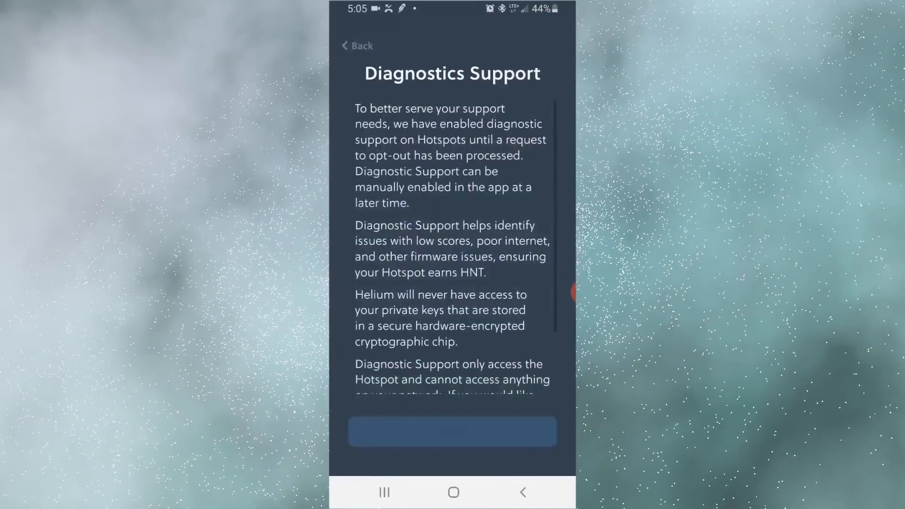
click(452, 430)
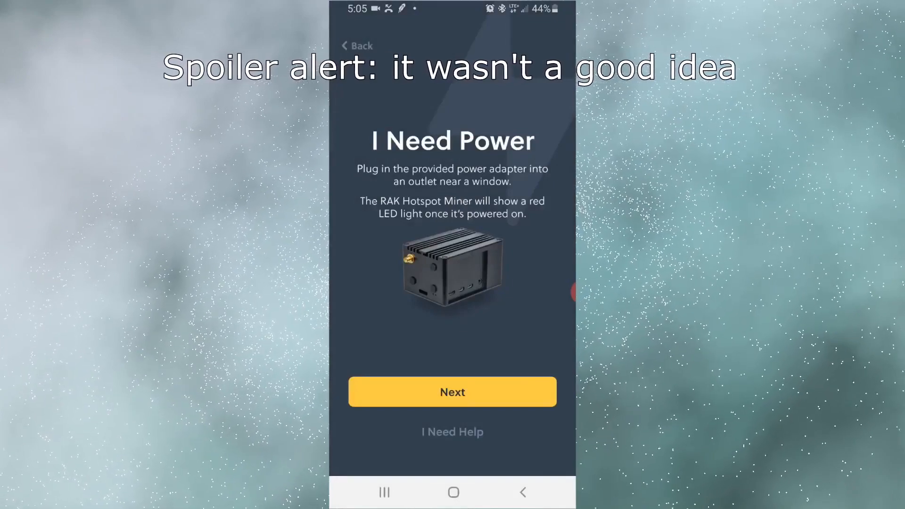
Step: Scan for the RAK miner, then go back after No Hotspots Found
click(452, 391)
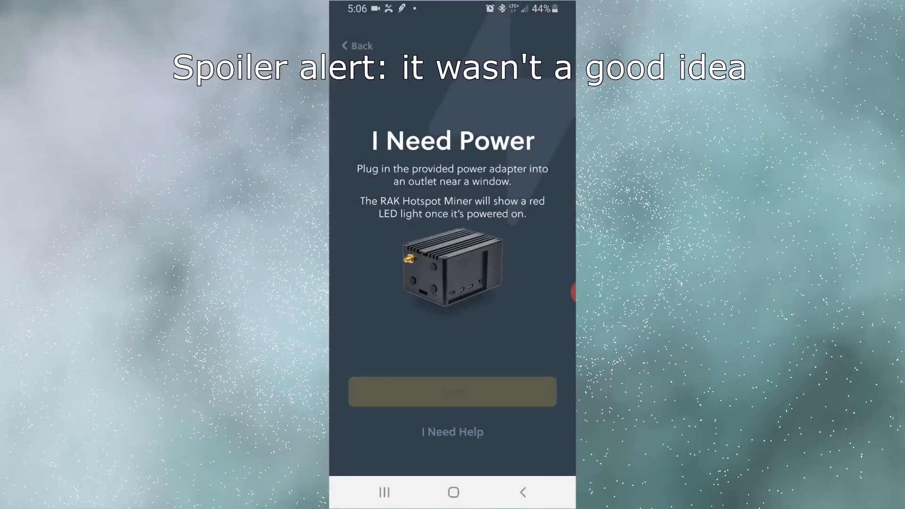
click(452, 391)
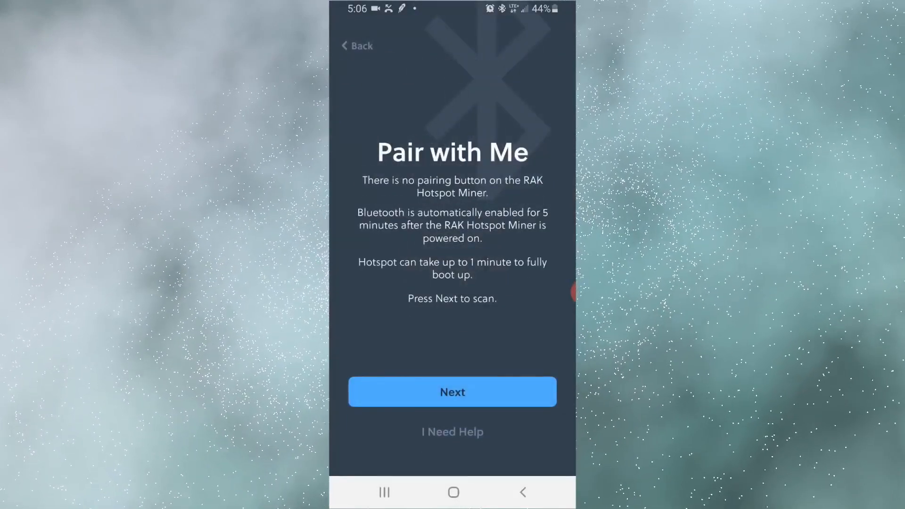
click(452, 392)
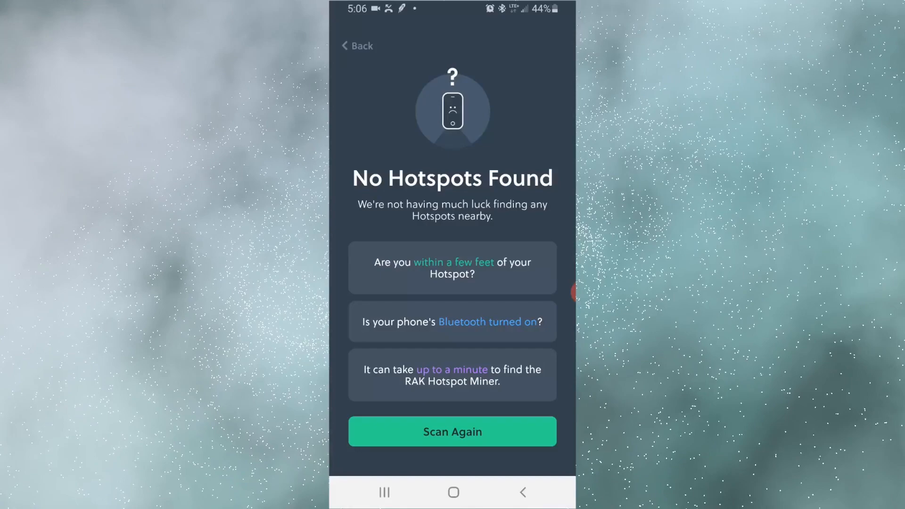
click(452, 432)
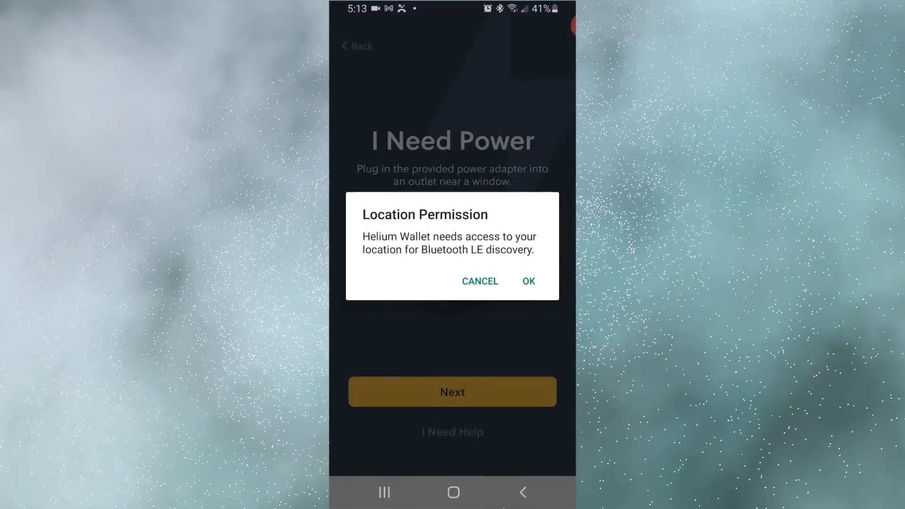
Step: Allow location access while using Helium, then pair the RAK miner
click(528, 281)
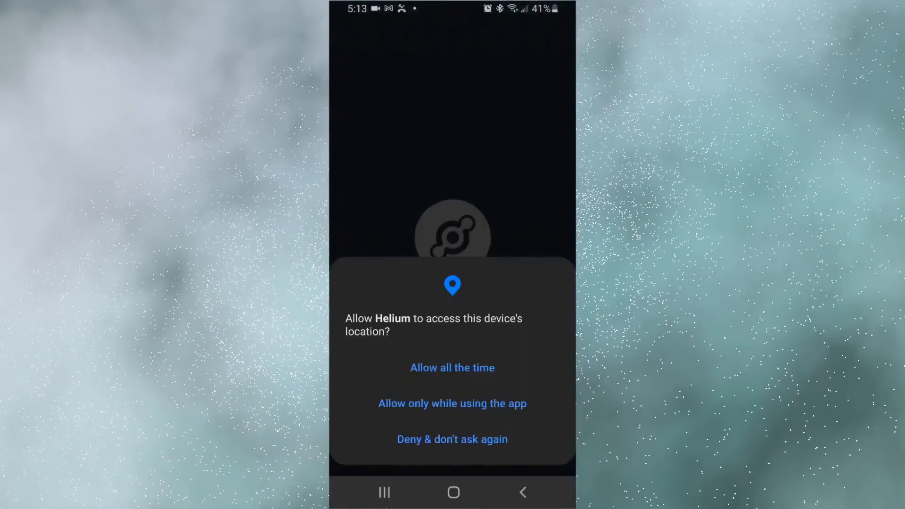
click(452, 403)
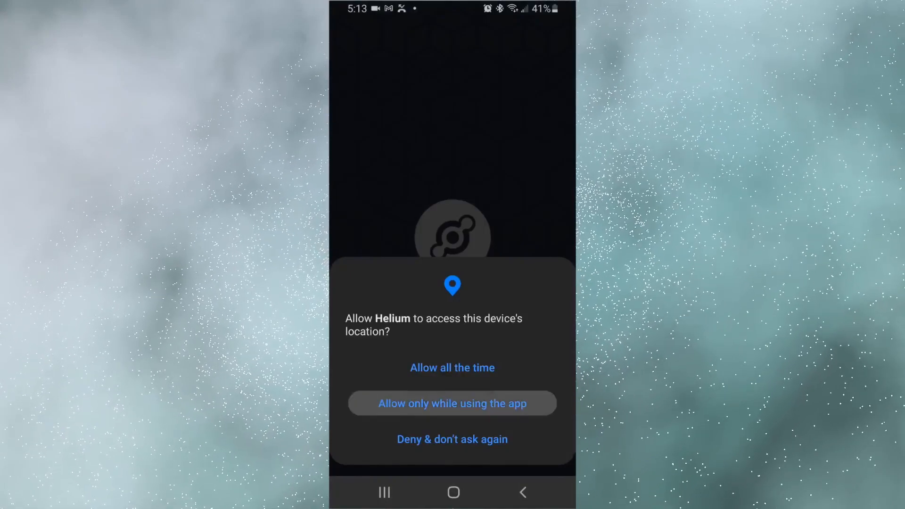
click(452, 403)
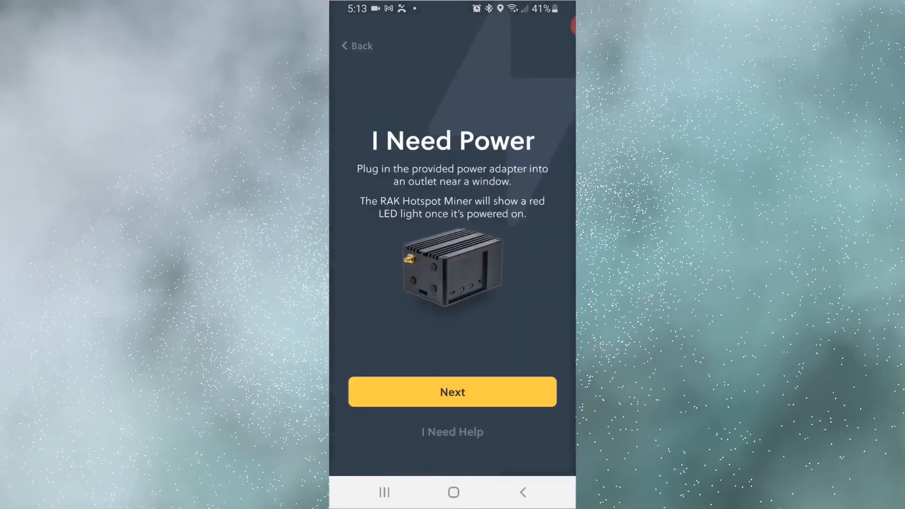
click(451, 392)
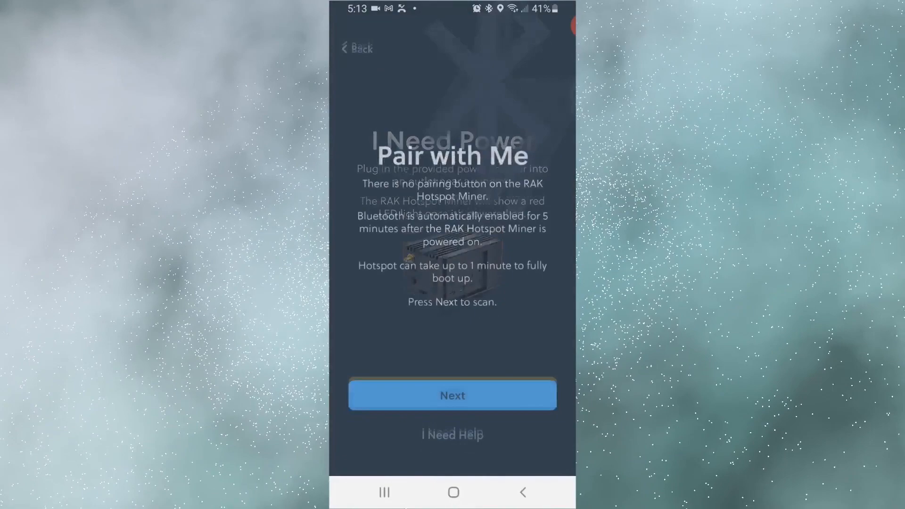
click(452, 395)
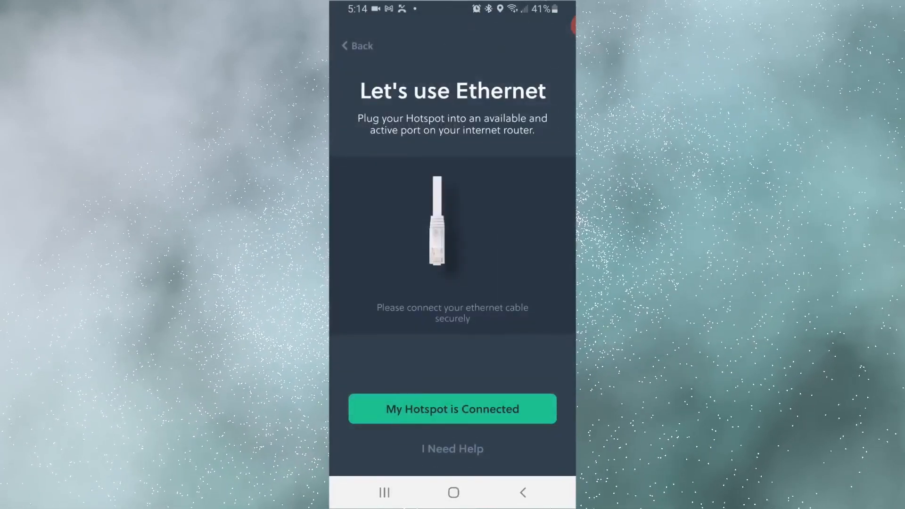
Step: Confirm the hotspot is connected to the router by Ethernet
click(452, 408)
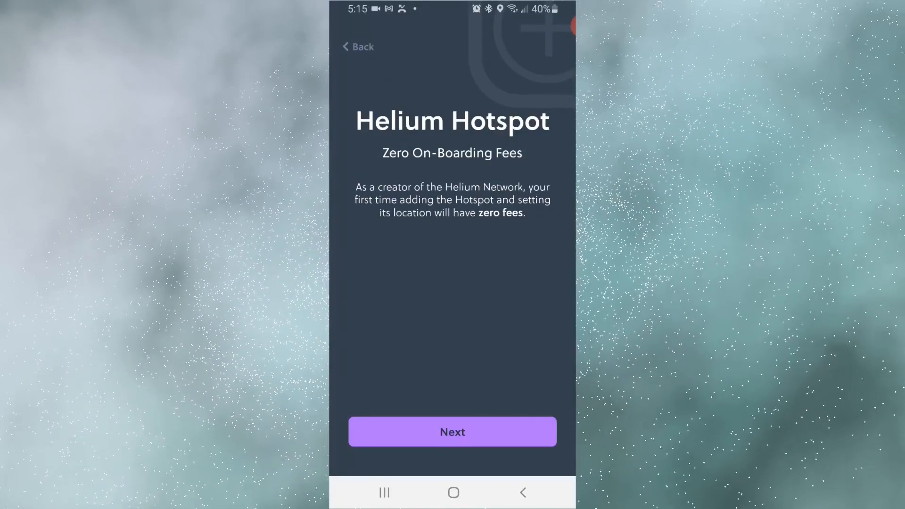
Step: Accept the zero on-boarding fee and the free add-hotspot fee
click(452, 431)
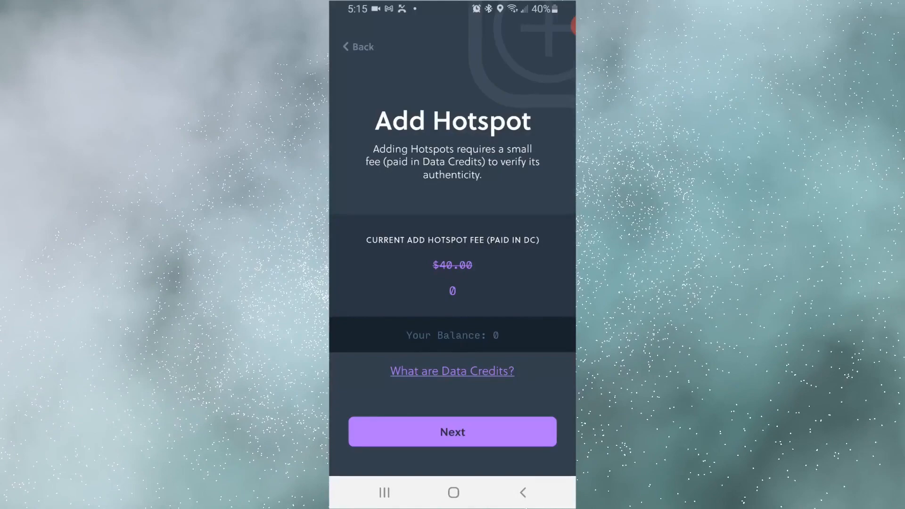
click(452, 432)
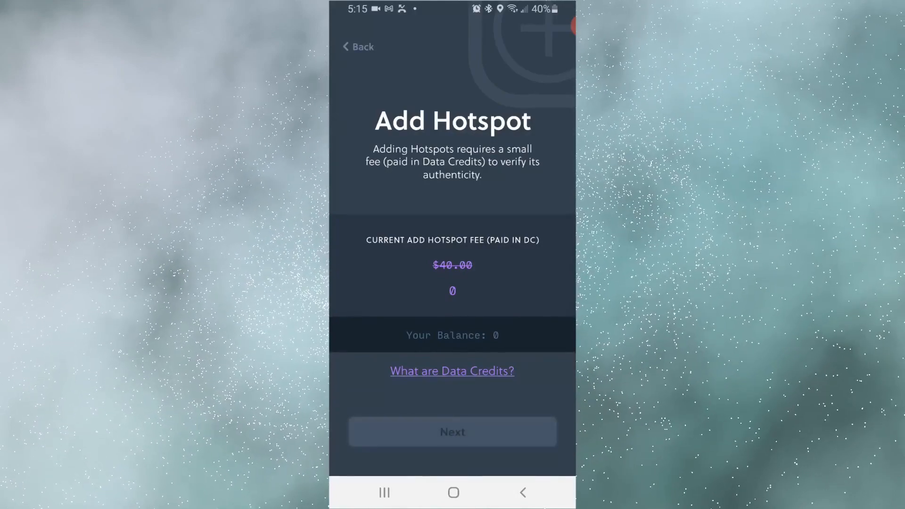
click(452, 432)
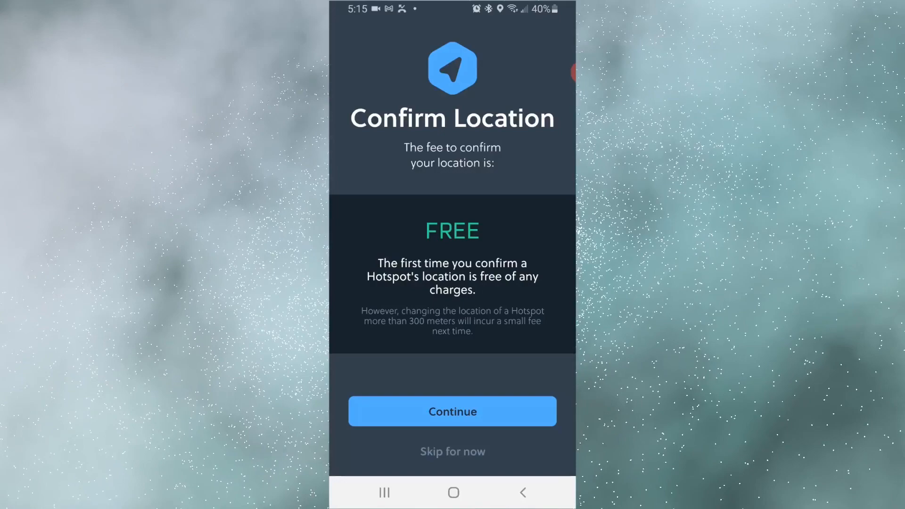
Step: Continue past the free location step and confirm the hotspot's map location
click(452, 411)
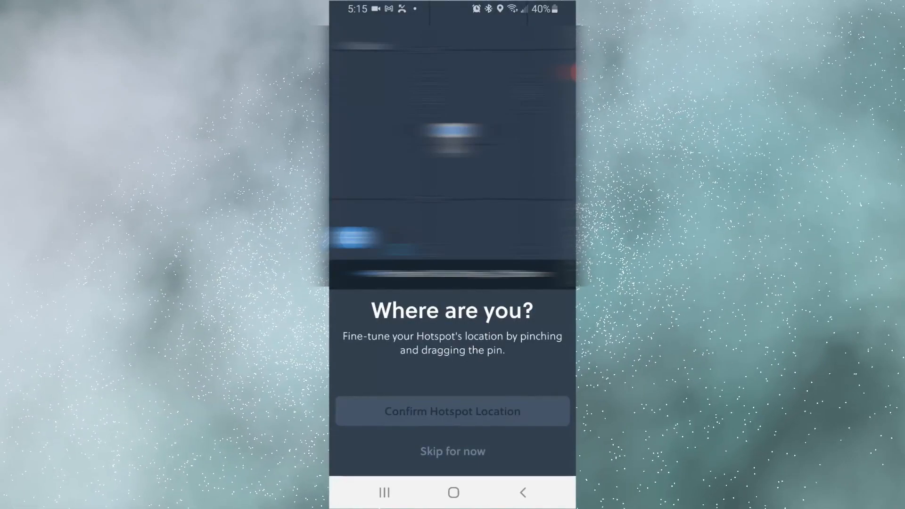
click(452, 411)
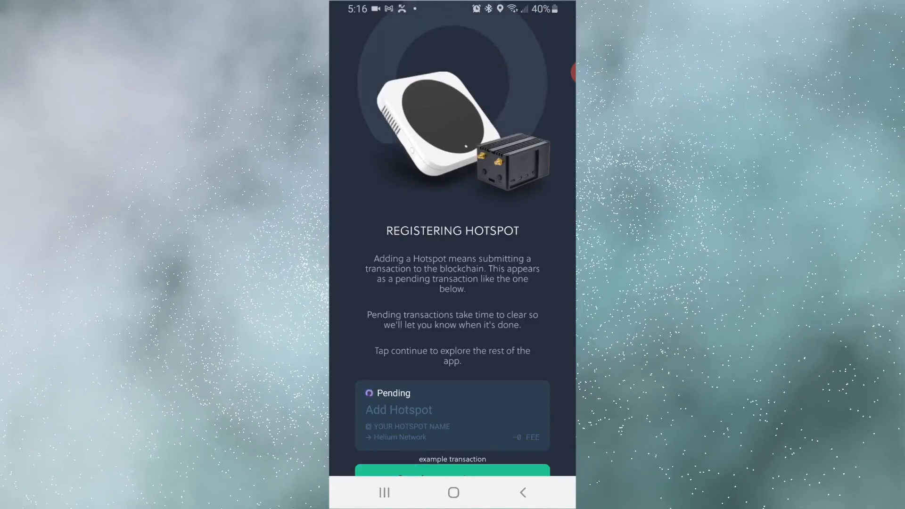
Step: Continue from Registering Hotspot to the My Account page
click(452, 474)
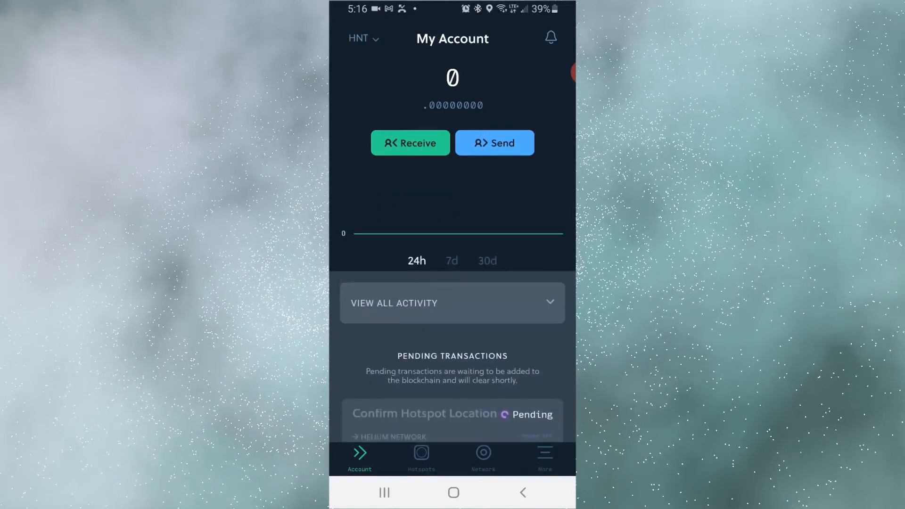
Step: Toggle the balance chart between 30d and 24h, and browse the Hotspots and Network tabs
click(487, 261)
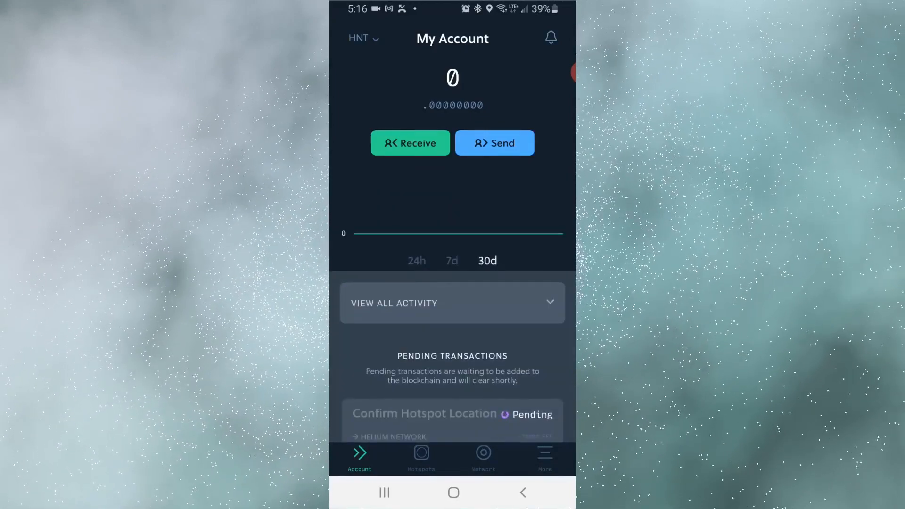
click(416, 260)
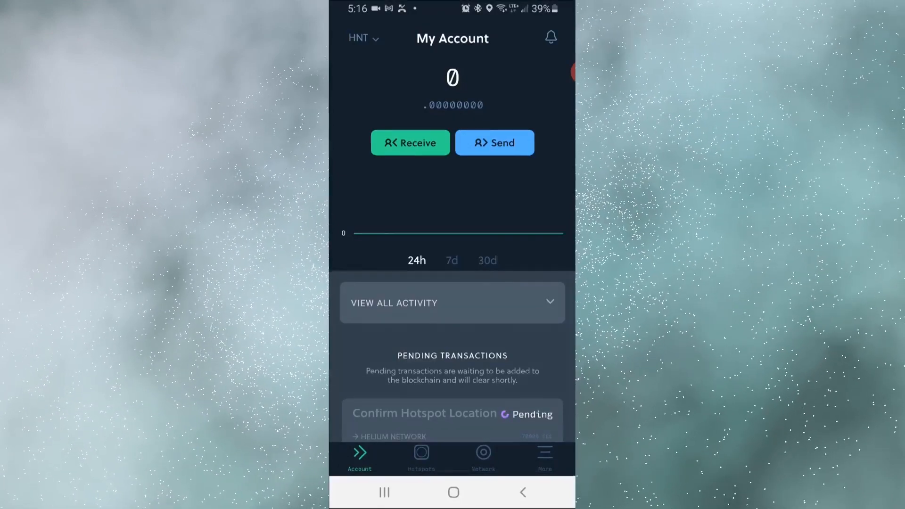
click(421, 455)
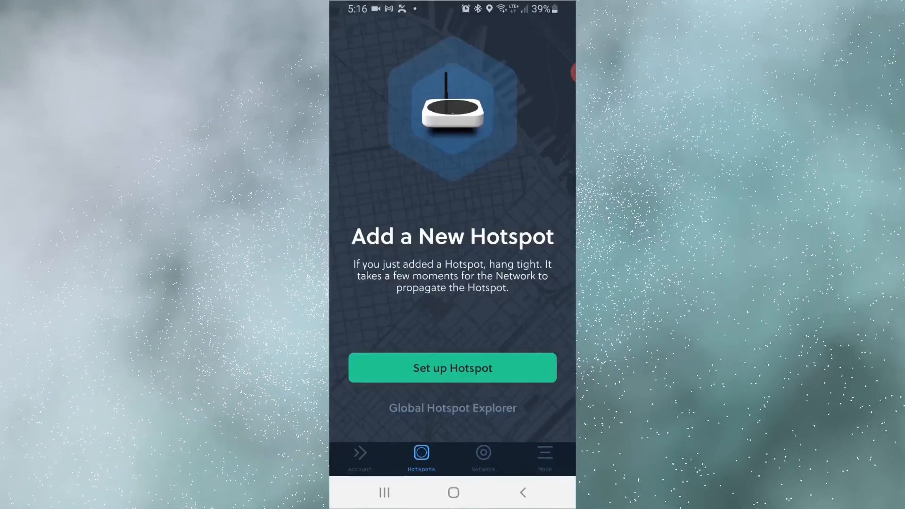
click(483, 456)
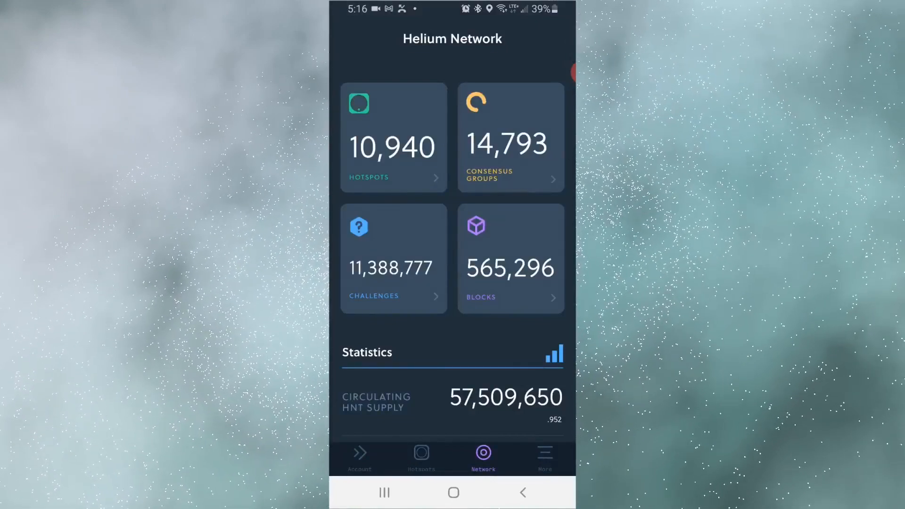
Step: Turn on Require PIN for Payments in settings and return to Account
click(543, 456)
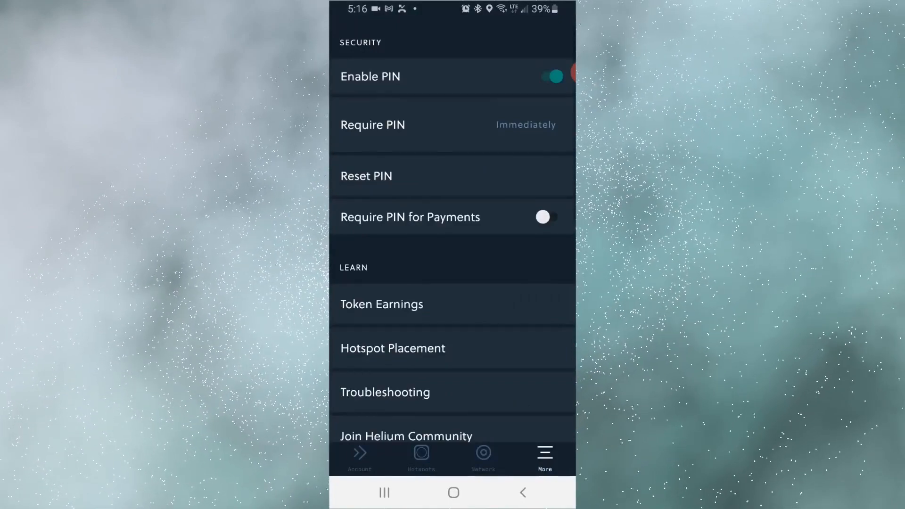
click(542, 217)
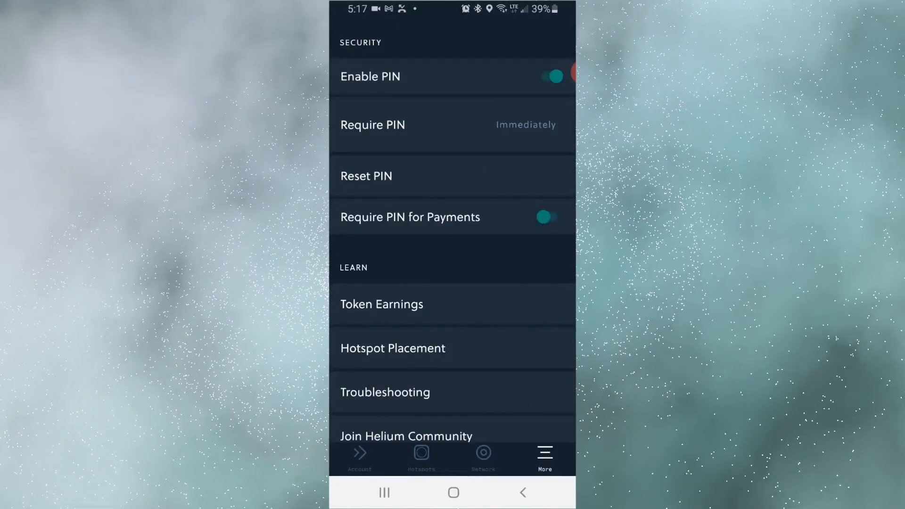
click(359, 456)
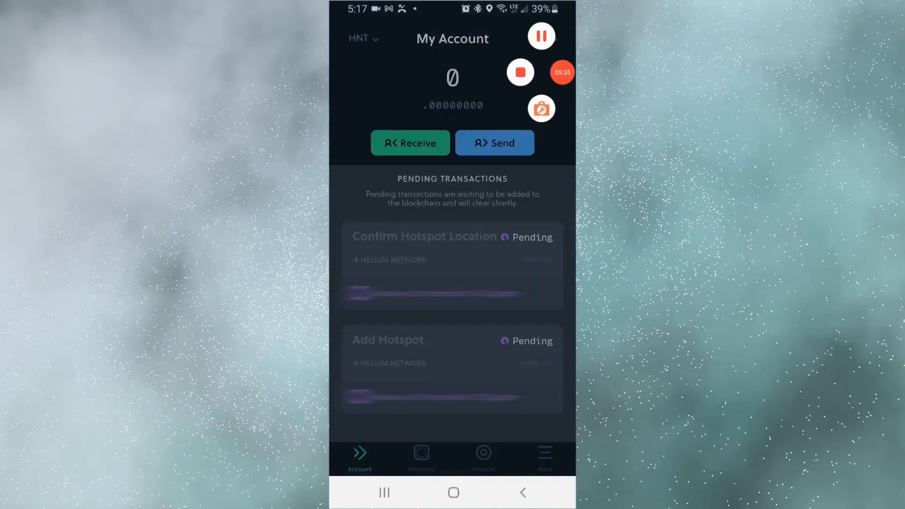
Step: Open the Hotspots tab to see the one registered hotspot on the map
click(421, 455)
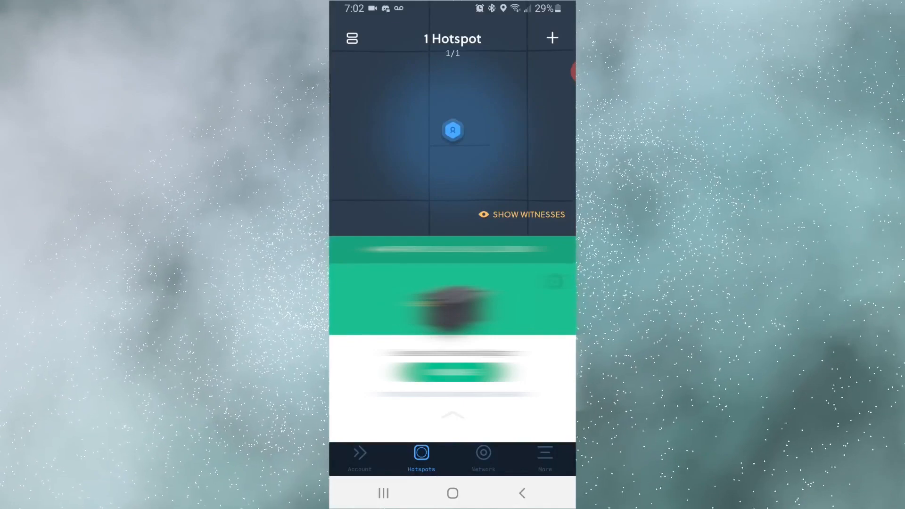
click(359, 456)
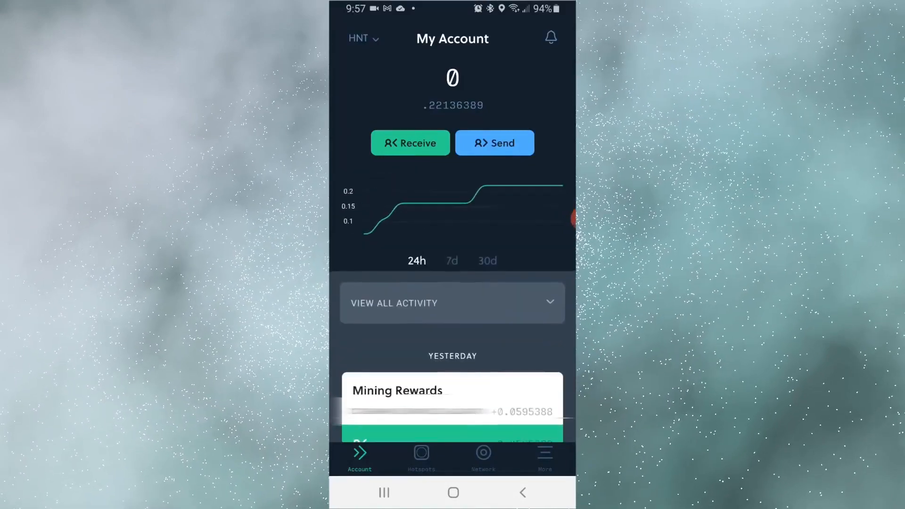
scroll(down, 3)
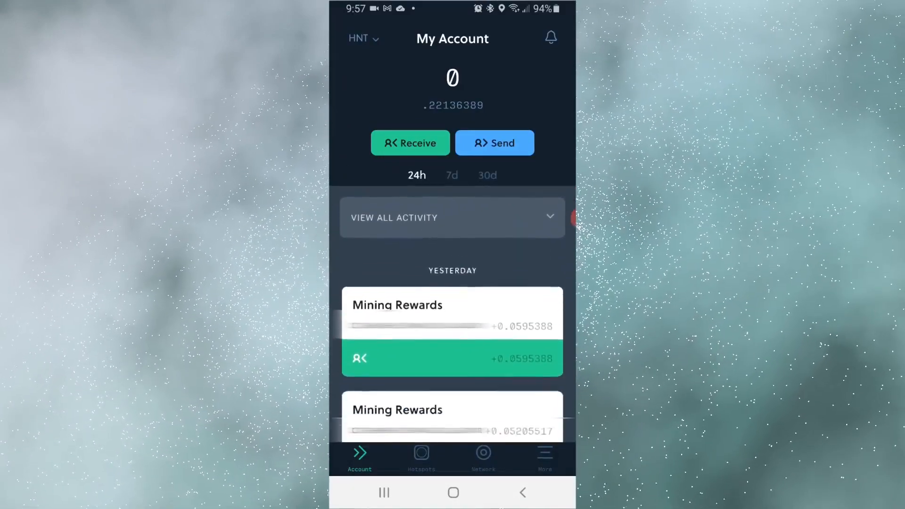
scroll(down, 3)
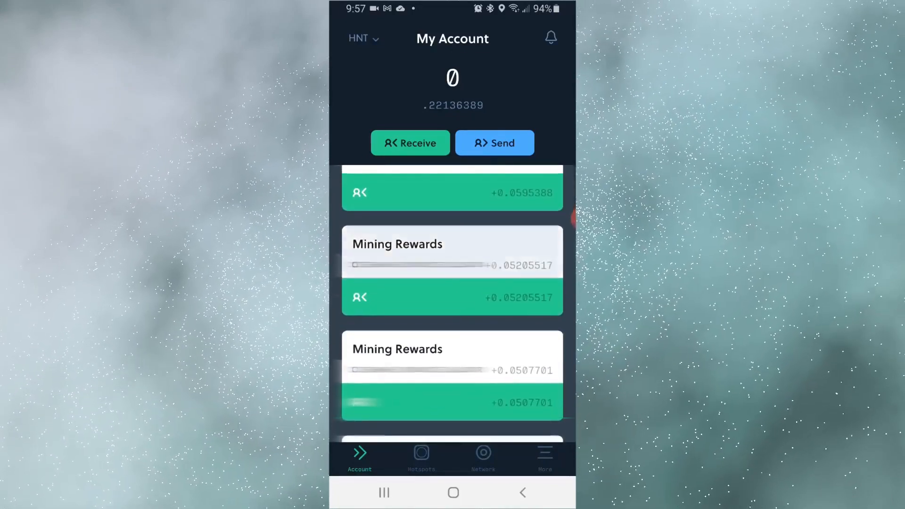
scroll(down, 3)
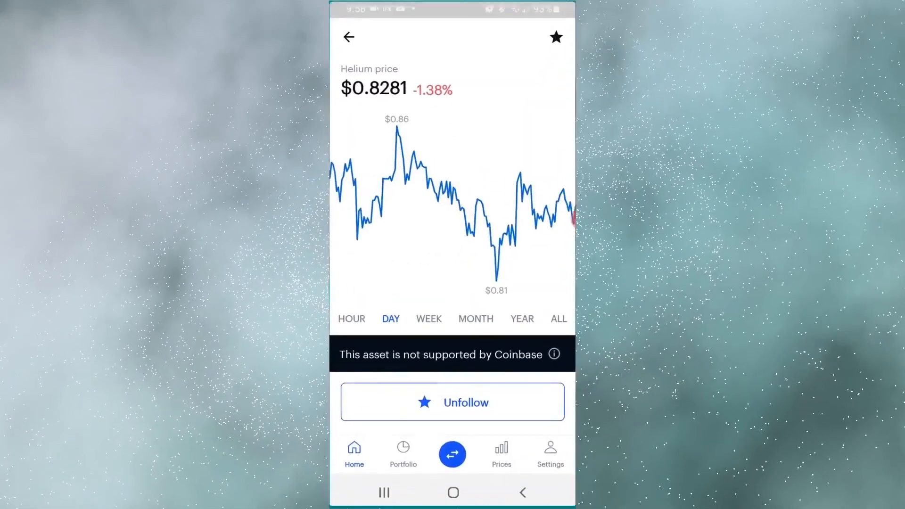
Step: Switch the Coinbase Helium price chart range from one day to one month
click(476, 319)
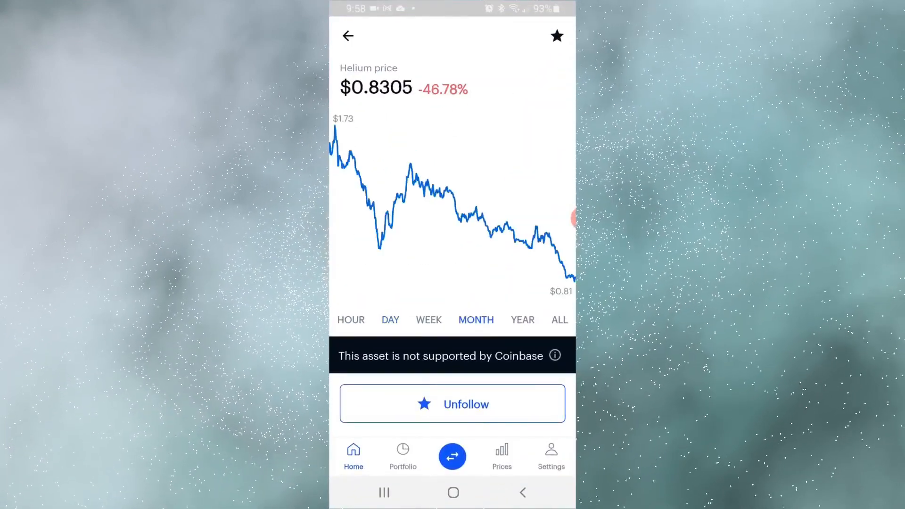
click(522, 320)
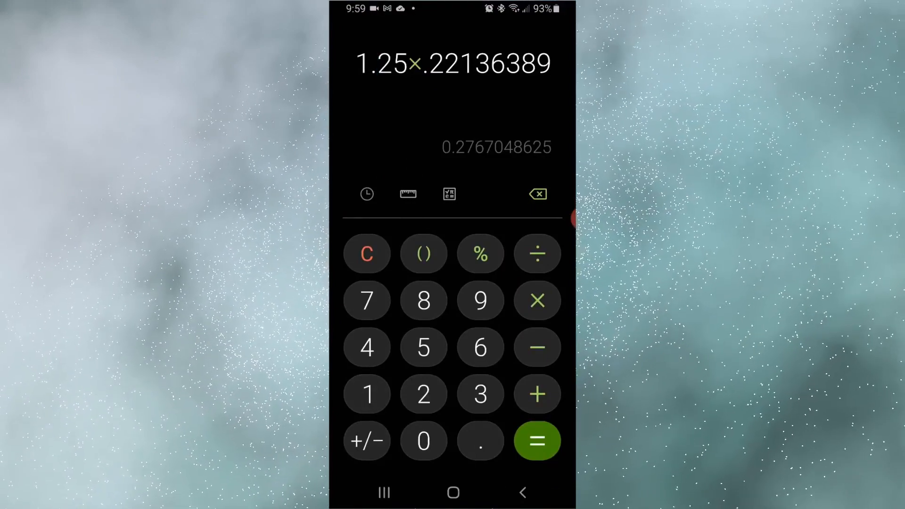
Step: Calculate 250 ÷ 365 and open the calculator history
click(536, 394)
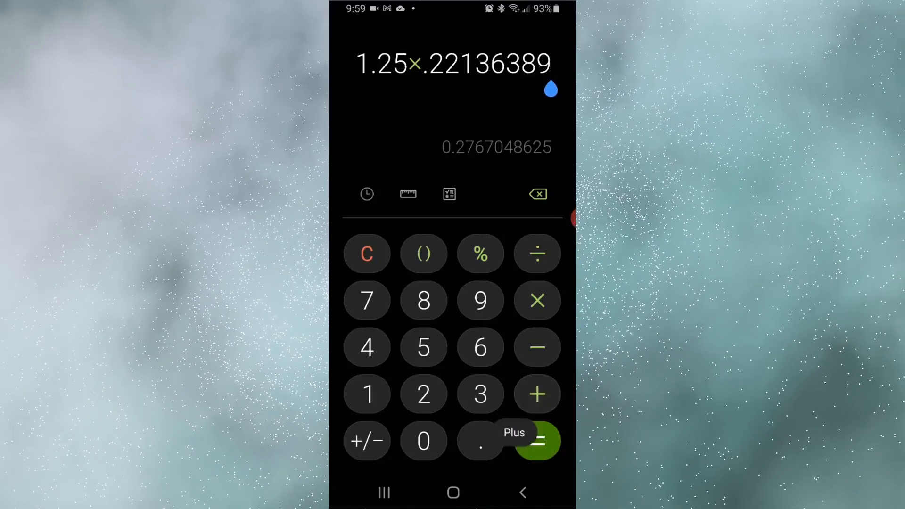
mouse_move(537, 440)
text(250)
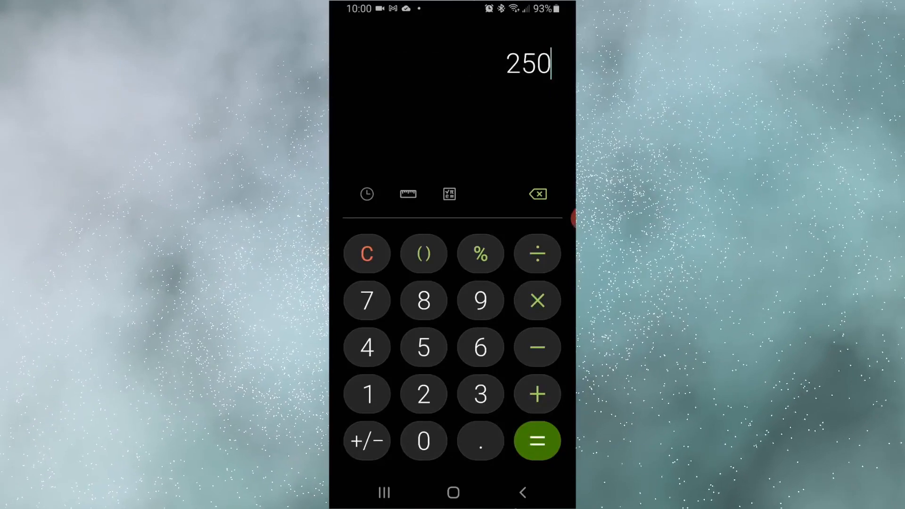
click(480, 347)
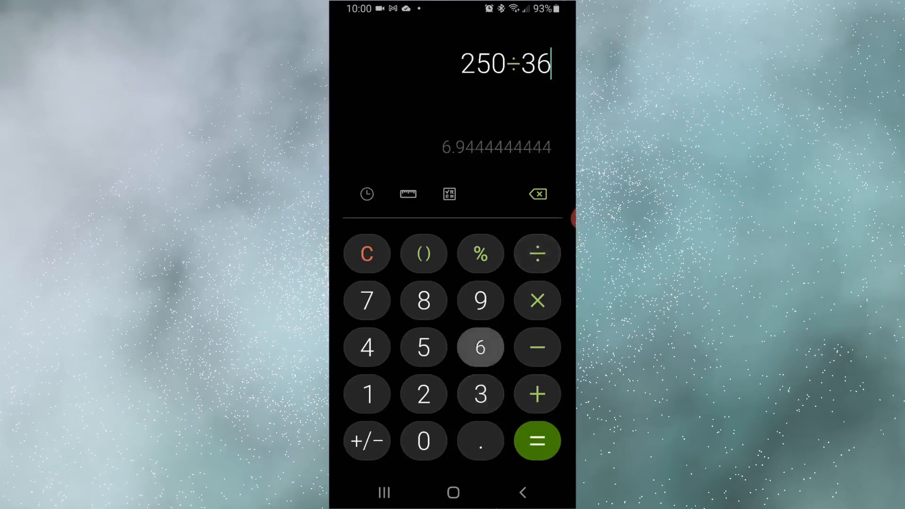
click(537, 441)
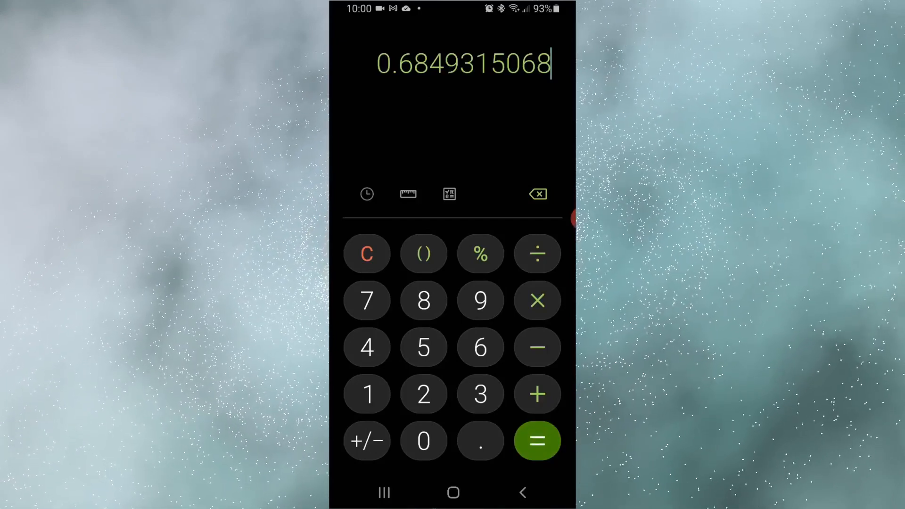
click(366, 194)
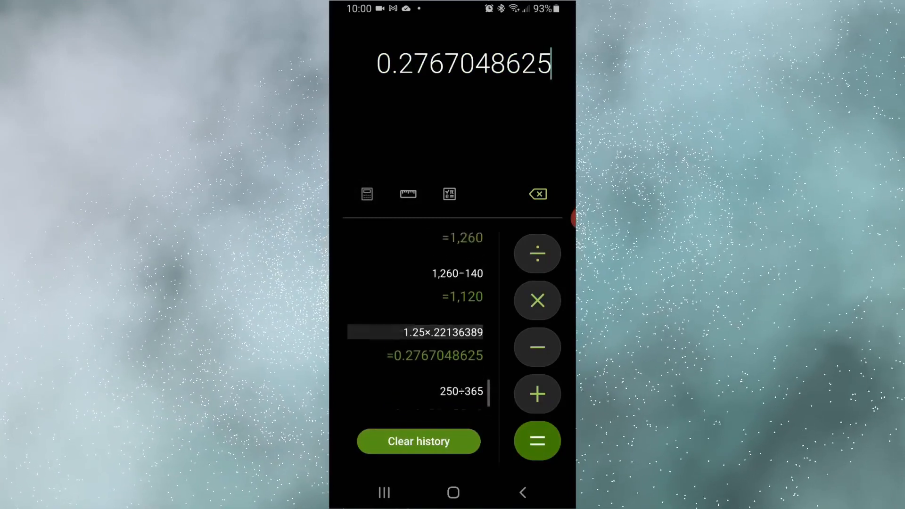
Step: Multiply 4 × .22136389 by 365 to get about 323.19
scroll(down, 3)
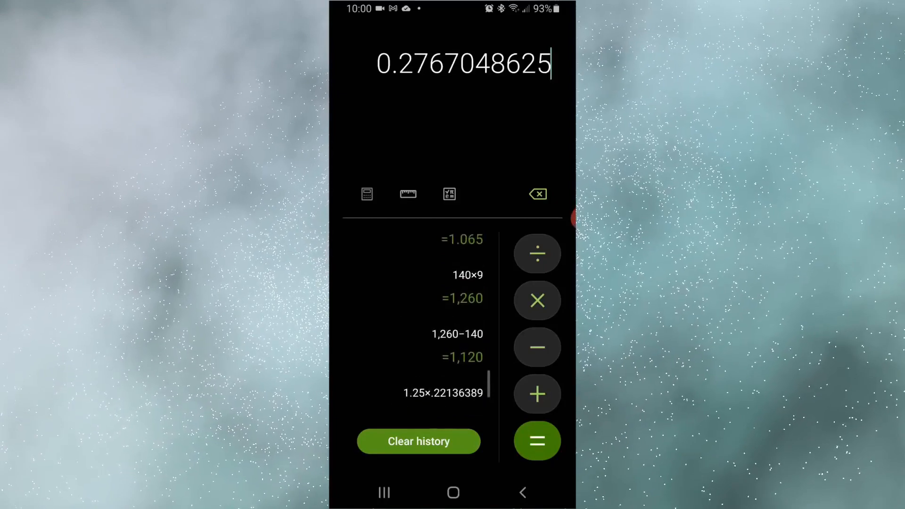
scroll(down, 3)
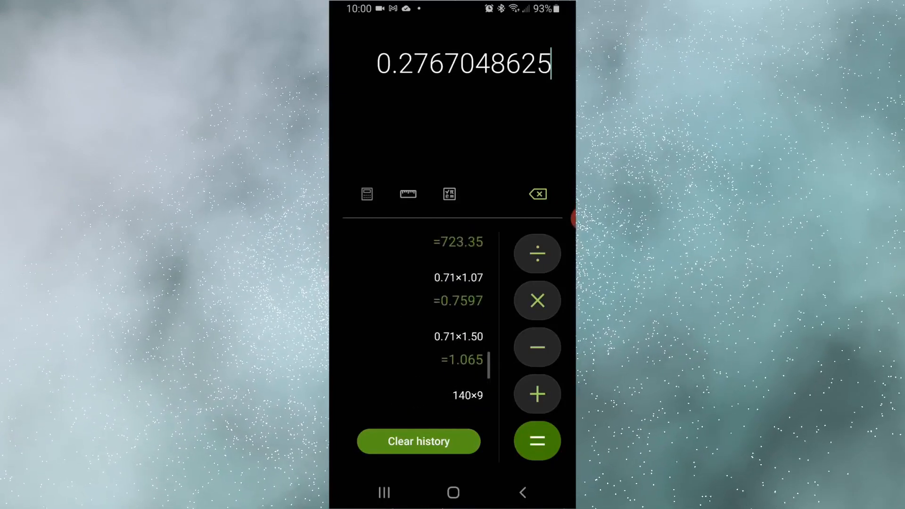
scroll(down, 3)
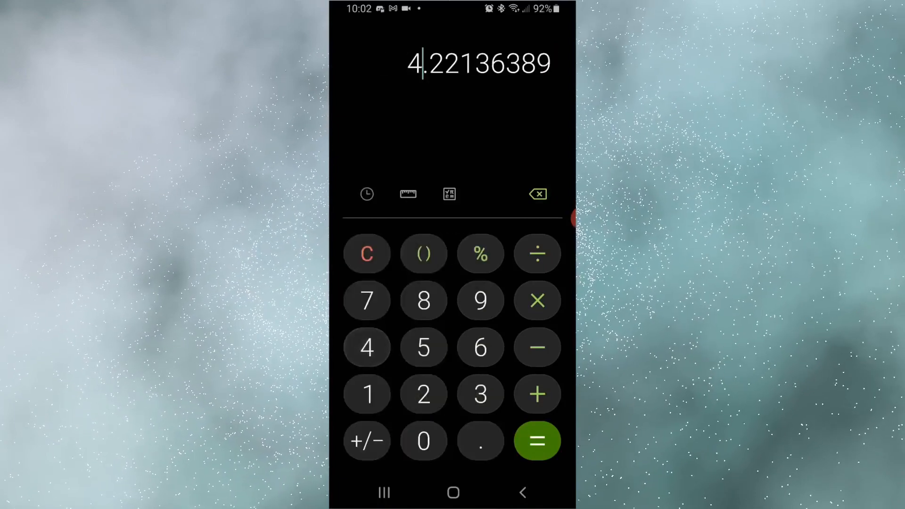
click(537, 300)
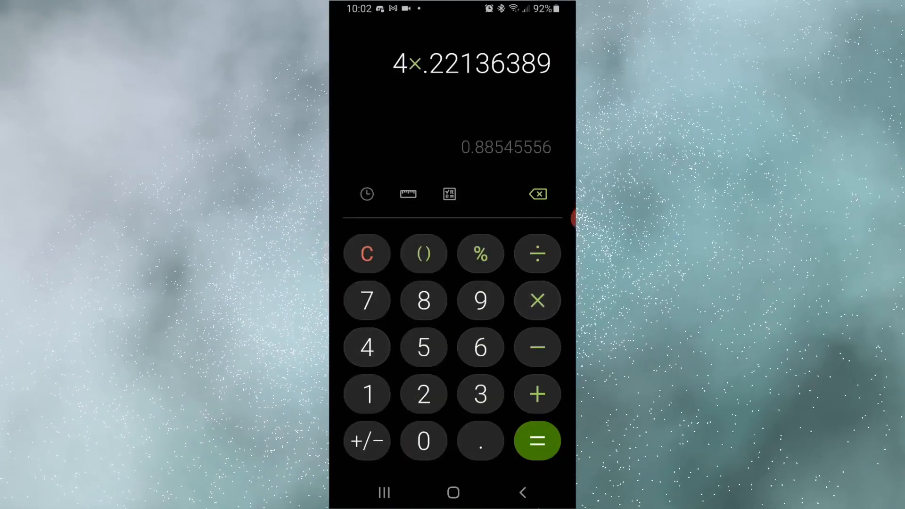
click(536, 439)
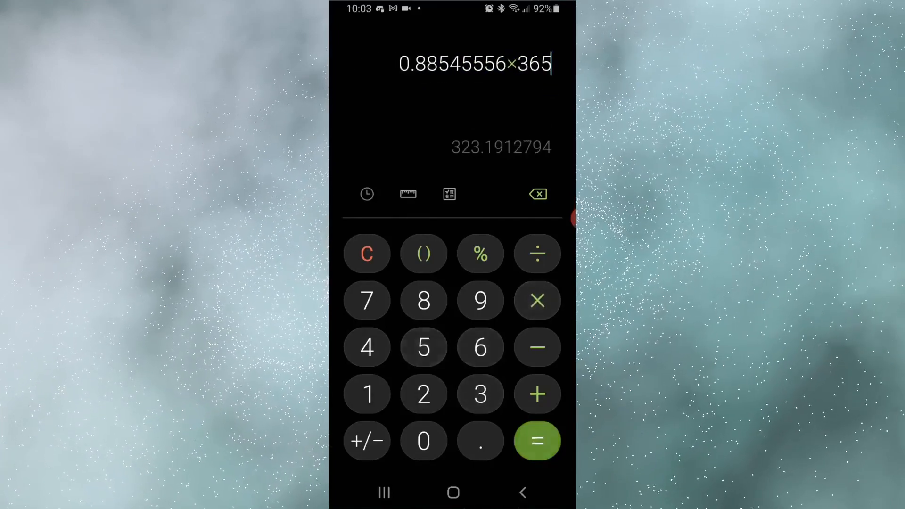
click(537, 440)
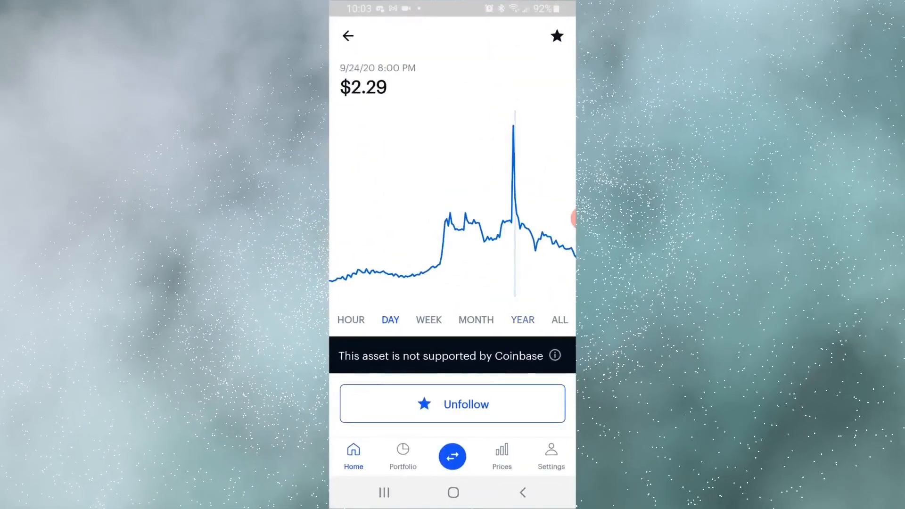
Step: Return to the calculator showing the yearly estimate 323.1912794
click(453, 492)
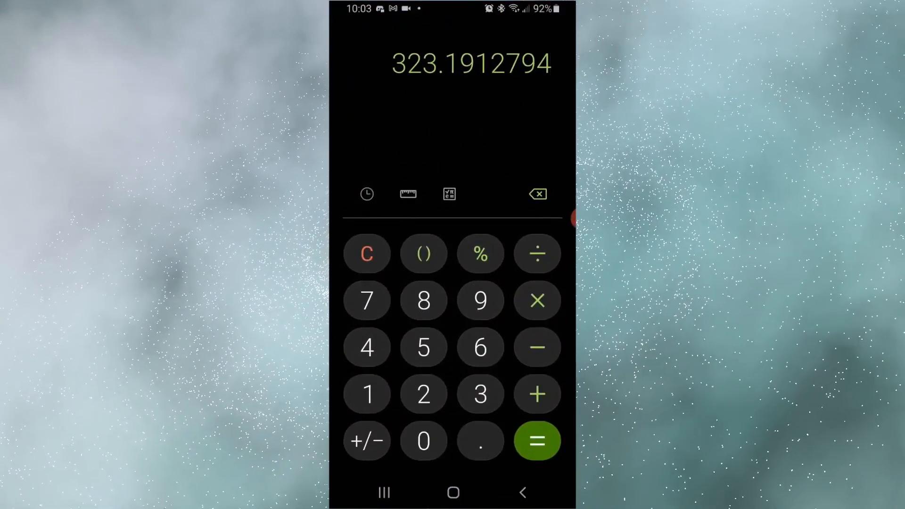
click(424, 441)
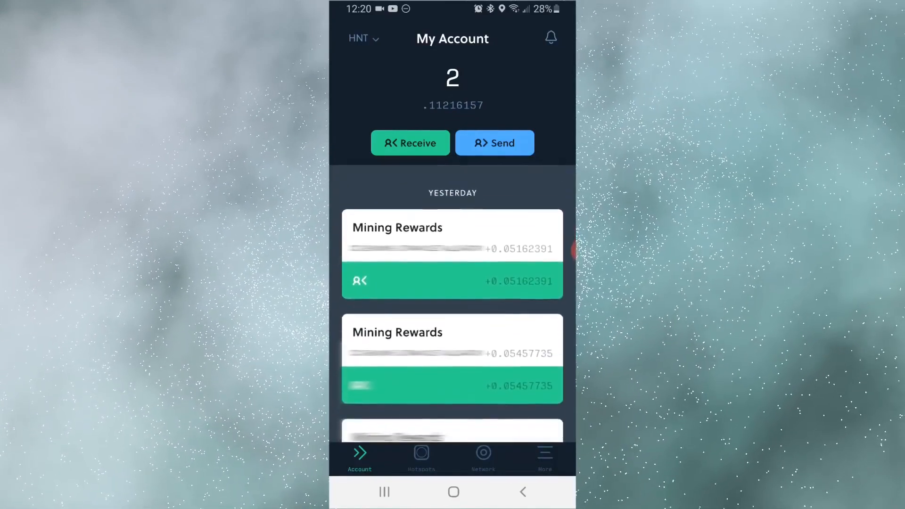
Step: Scroll account history to the October 29th Add Hotspot and Confirm Hotspot Location entries
scroll(down, 3)
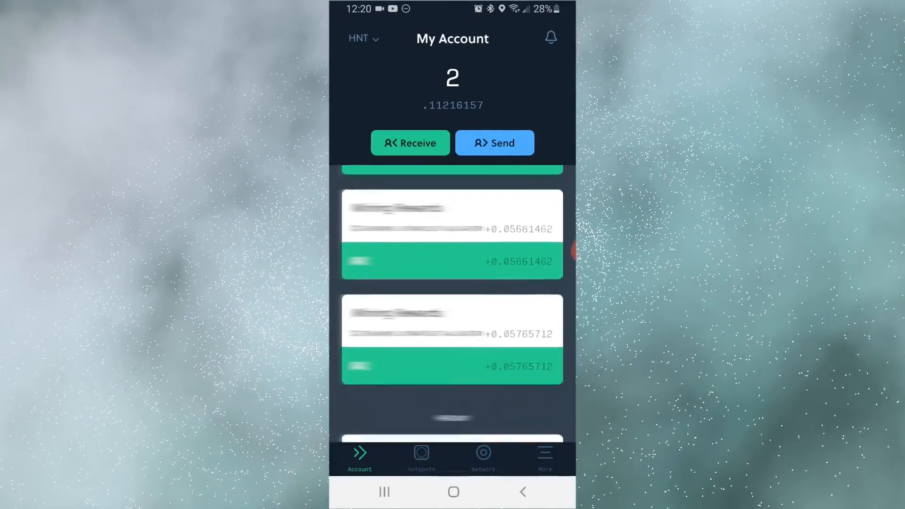
scroll(down, 3)
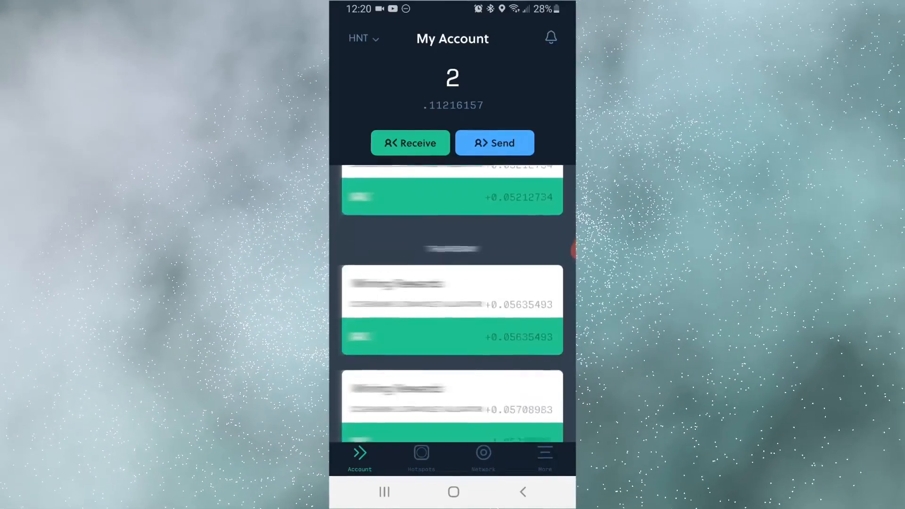
scroll(down, 3)
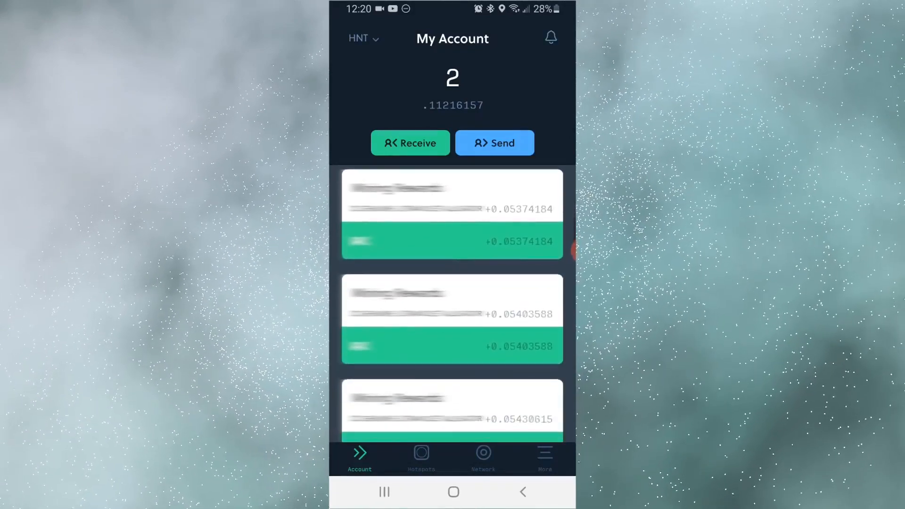
scroll(down, 3)
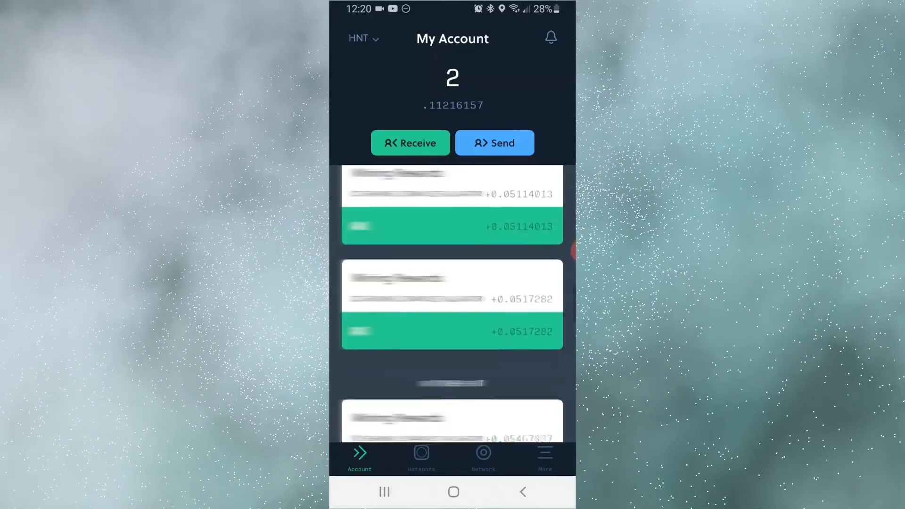
scroll(down, 3)
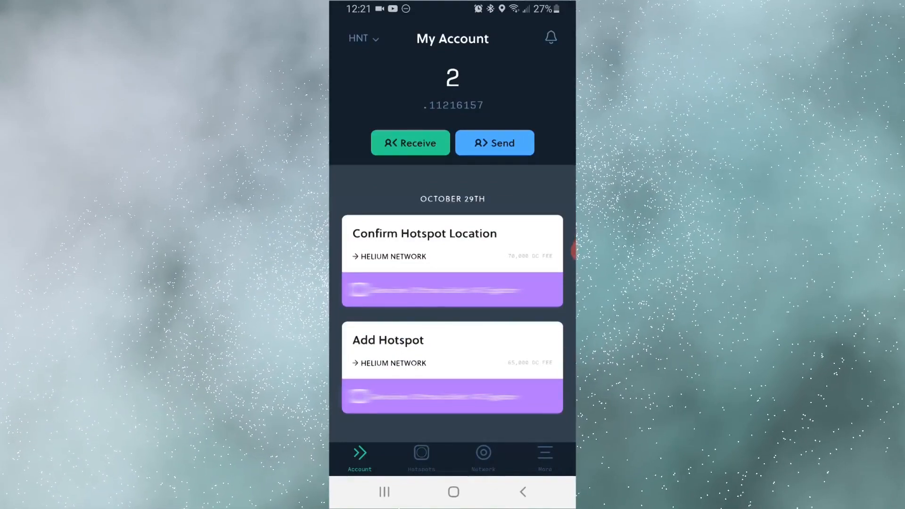
Step: View the Hotspot Coverage map, then go back to the network stats page
click(483, 455)
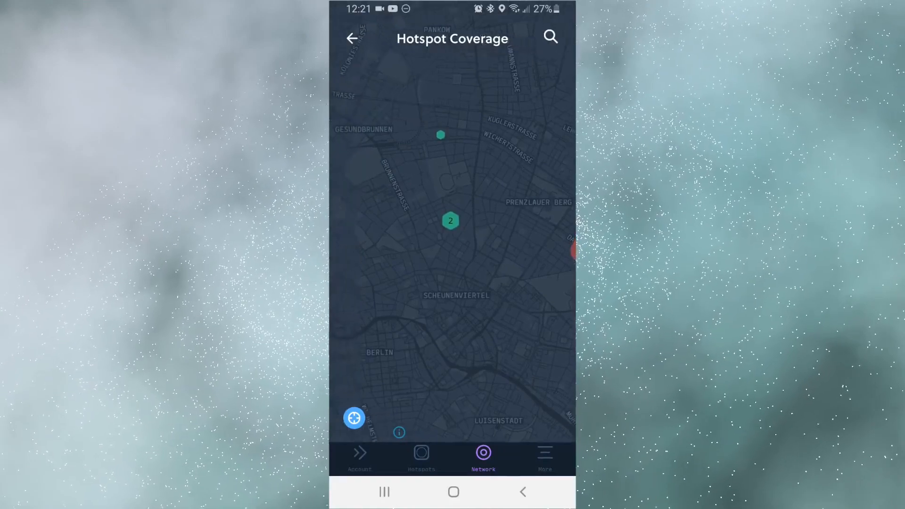
click(451, 221)
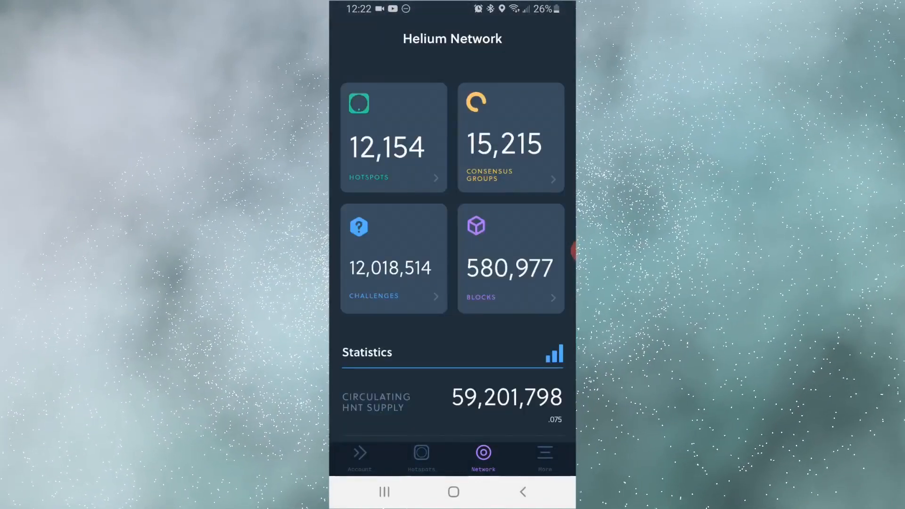
Step: Browse the Challenges and Consensus Groups lists, then return to the wallet account
click(393, 258)
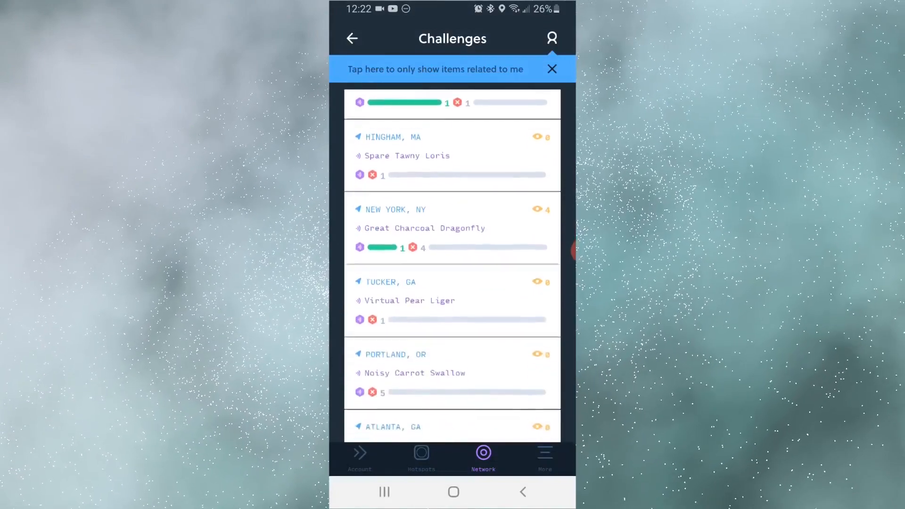
click(352, 38)
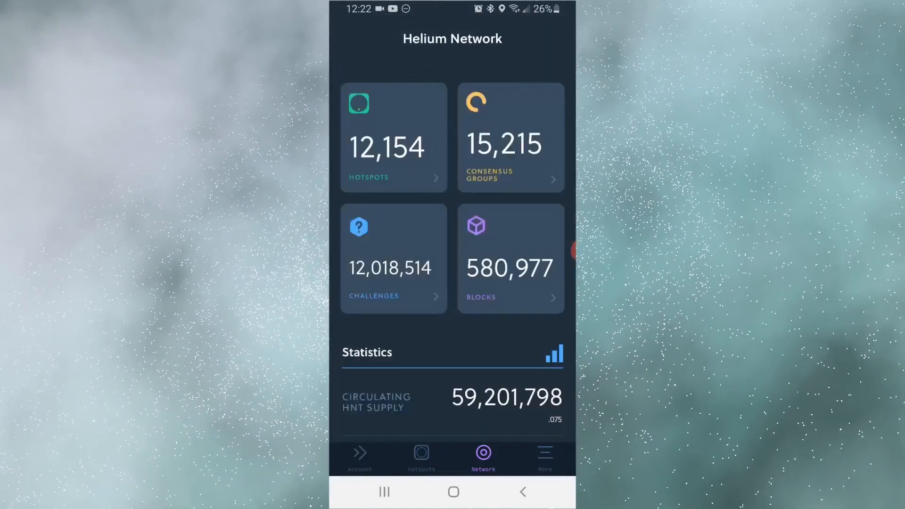
click(510, 136)
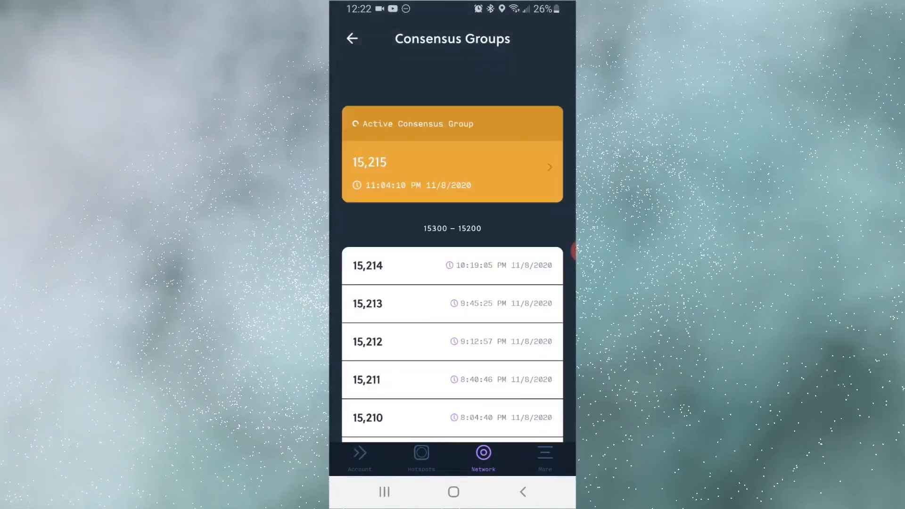
click(352, 38)
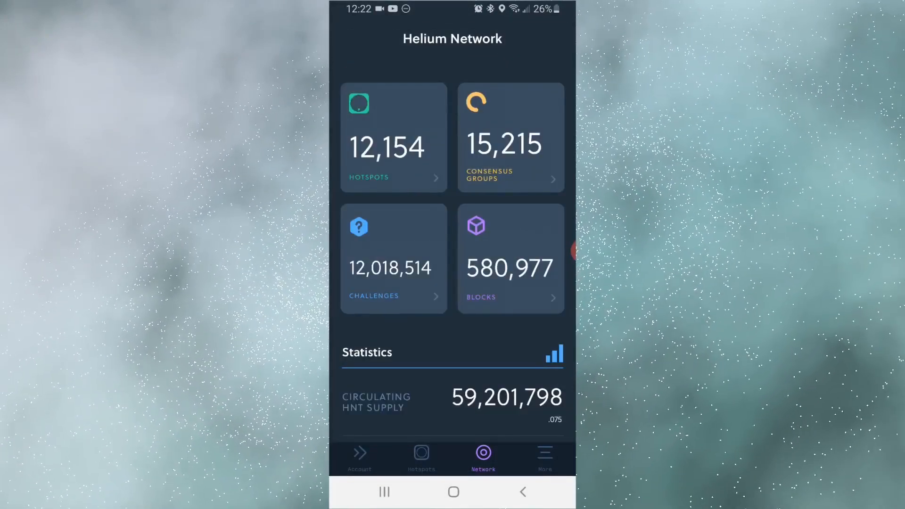
click(359, 456)
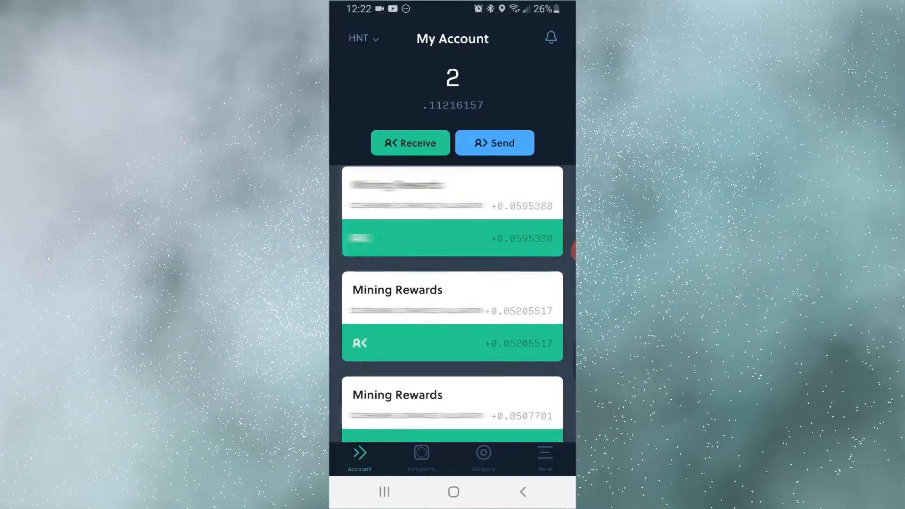
Step: View the +0.0507701 challenger mining reward, close it, and return to Network stats
click(452, 404)
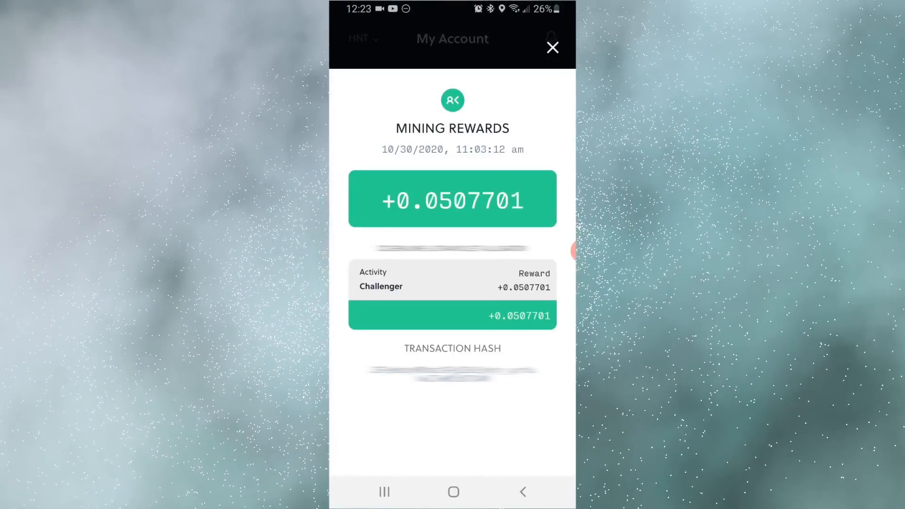
click(550, 47)
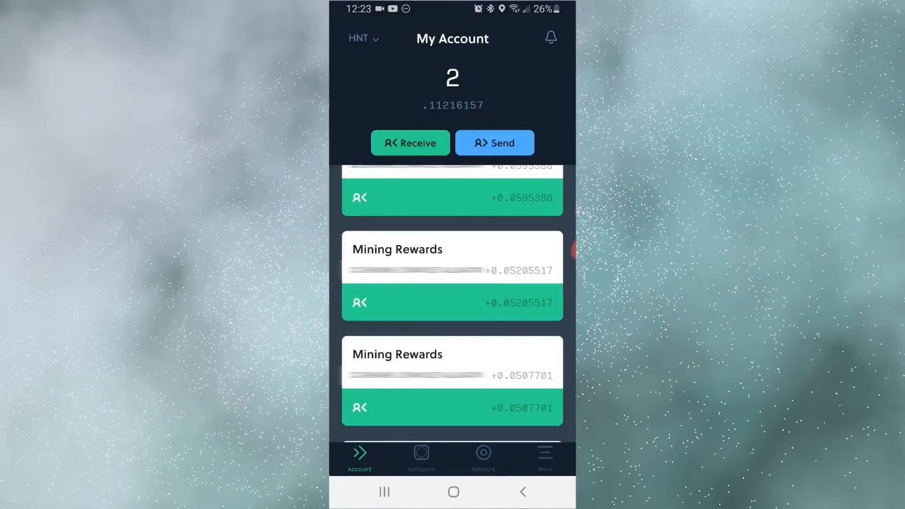
click(483, 456)
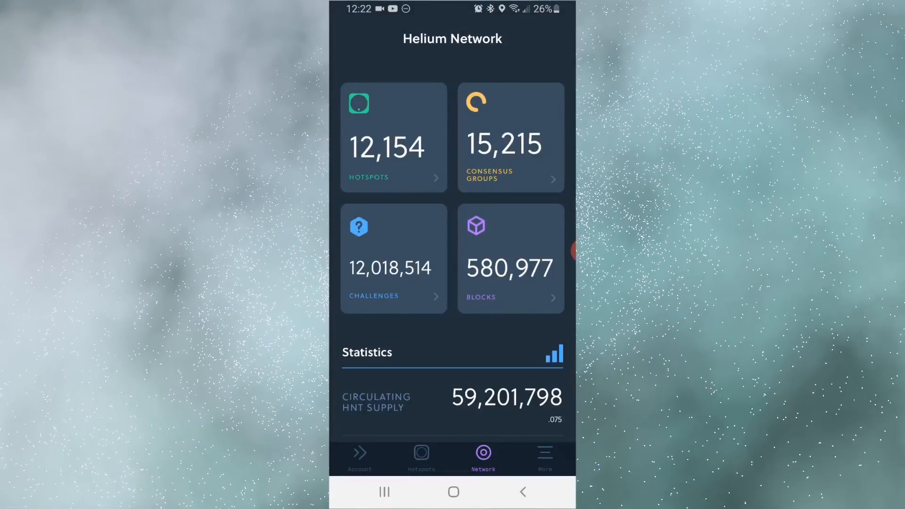
Step: Leave Helium and open Coinbase's home feed with its $120.22 balance
click(421, 456)
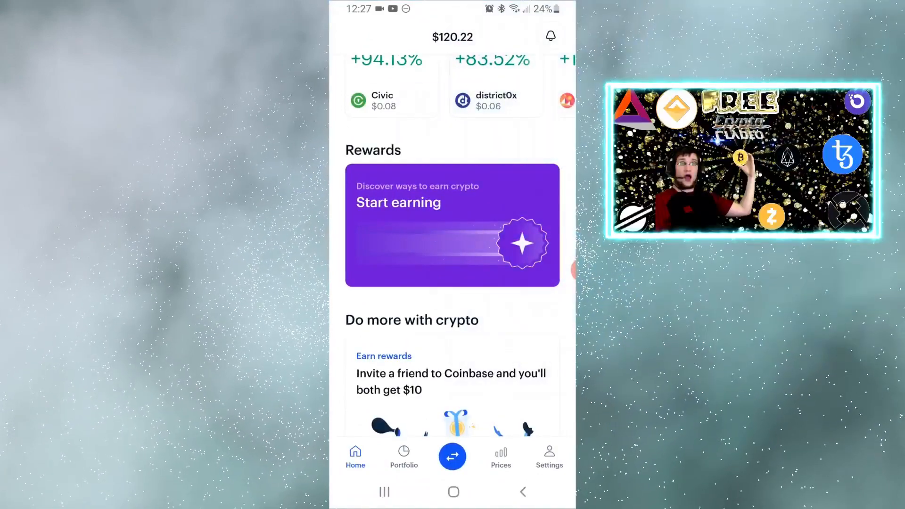
Step: Open Start earning and scroll through offers like Algorand, Tezos staking and USD Coin
click(453, 226)
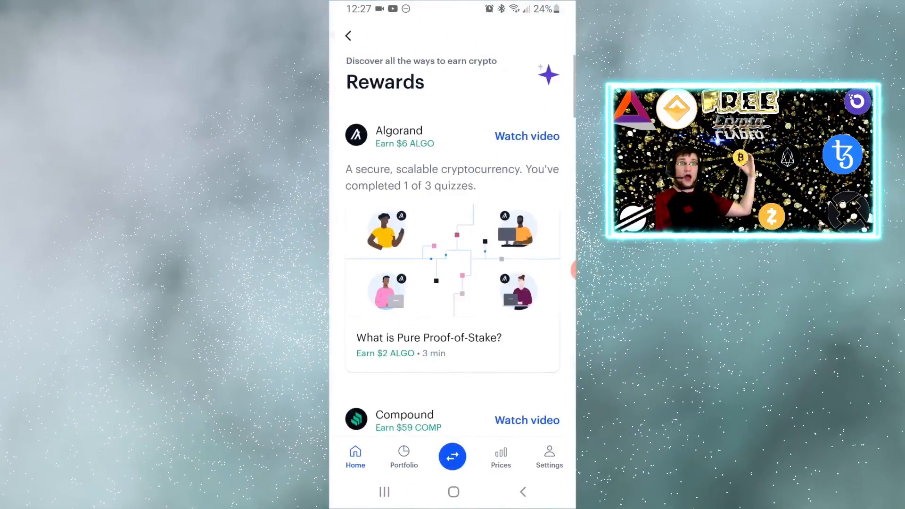
scroll(down, 3)
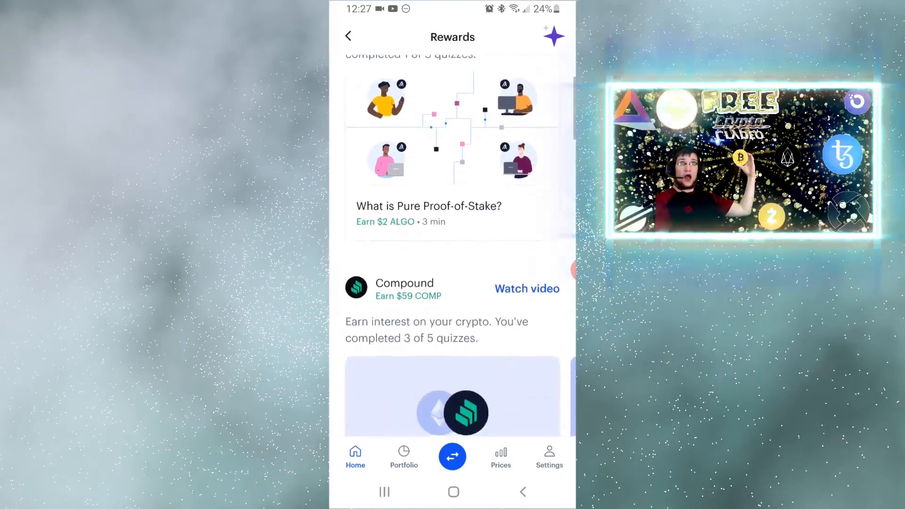
scroll(down, 3)
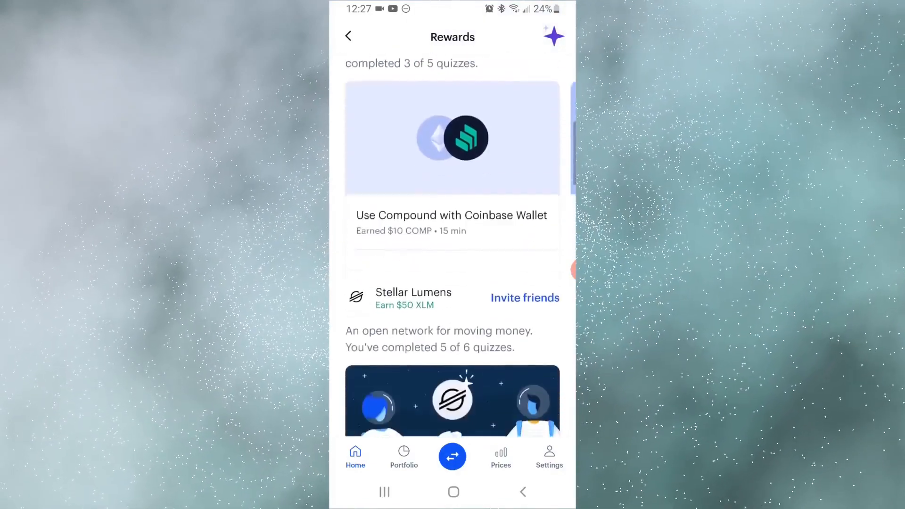
scroll(down, 3)
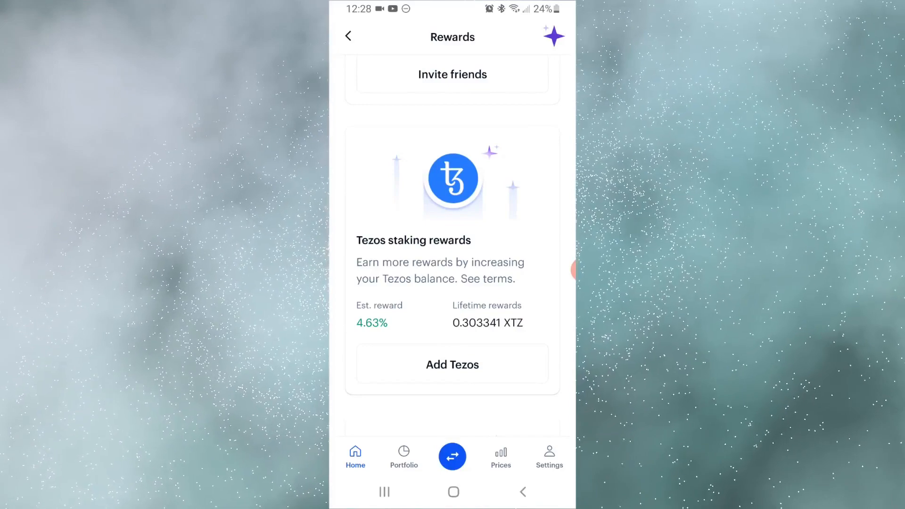
scroll(down, 3)
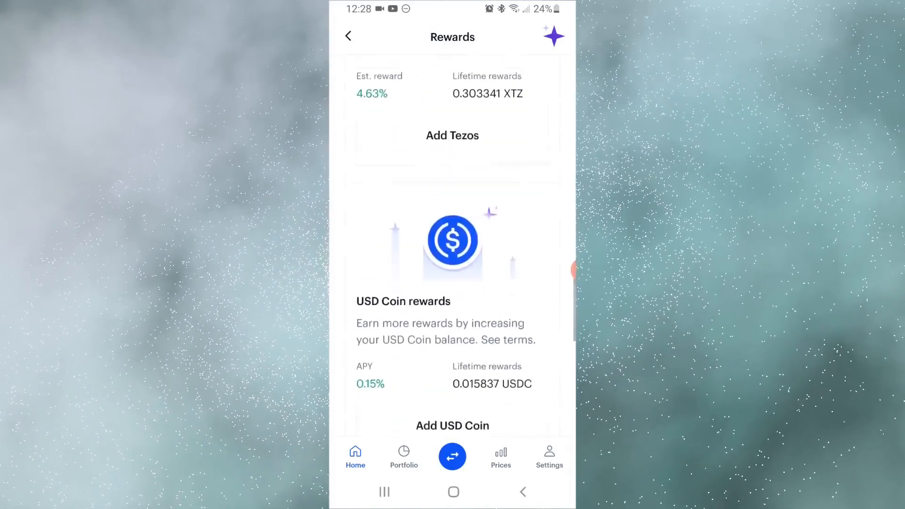